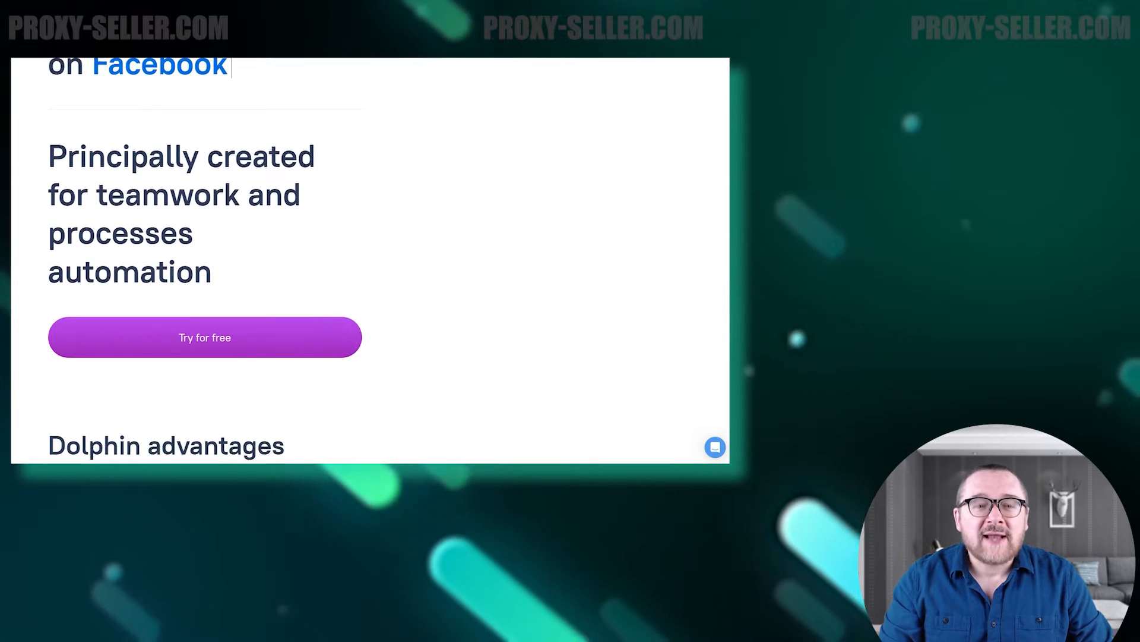
Scroll the Dolphin Anty homepage past Dolphin advantages and Integration to the Users feedback carousel.
scroll(down, 3)
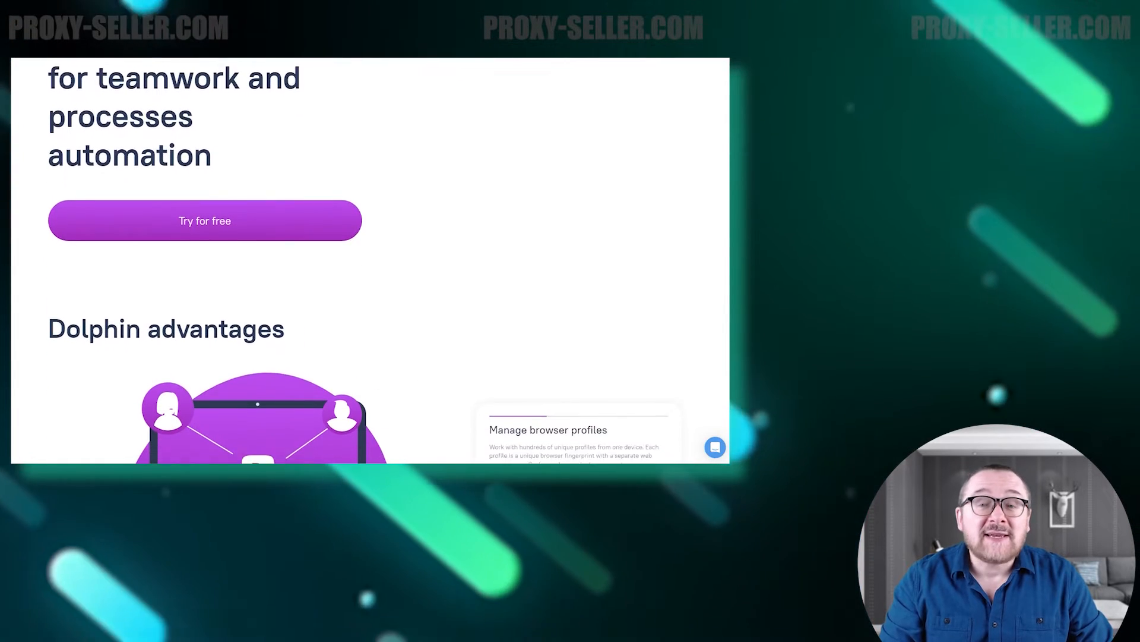
scroll(down, 3)
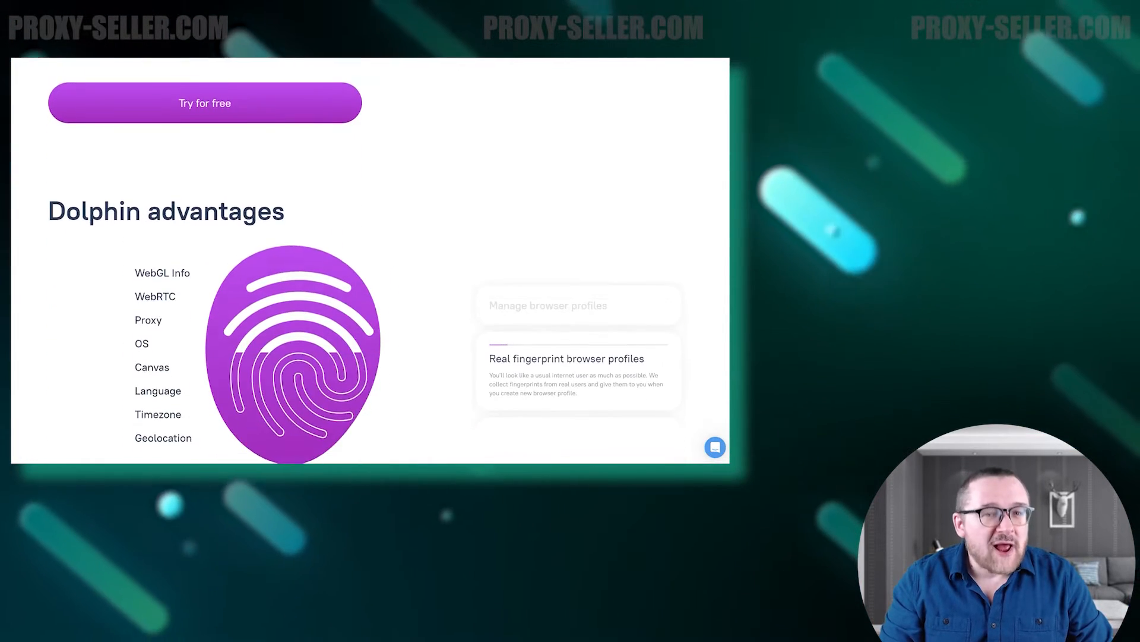
scroll(down, 3)
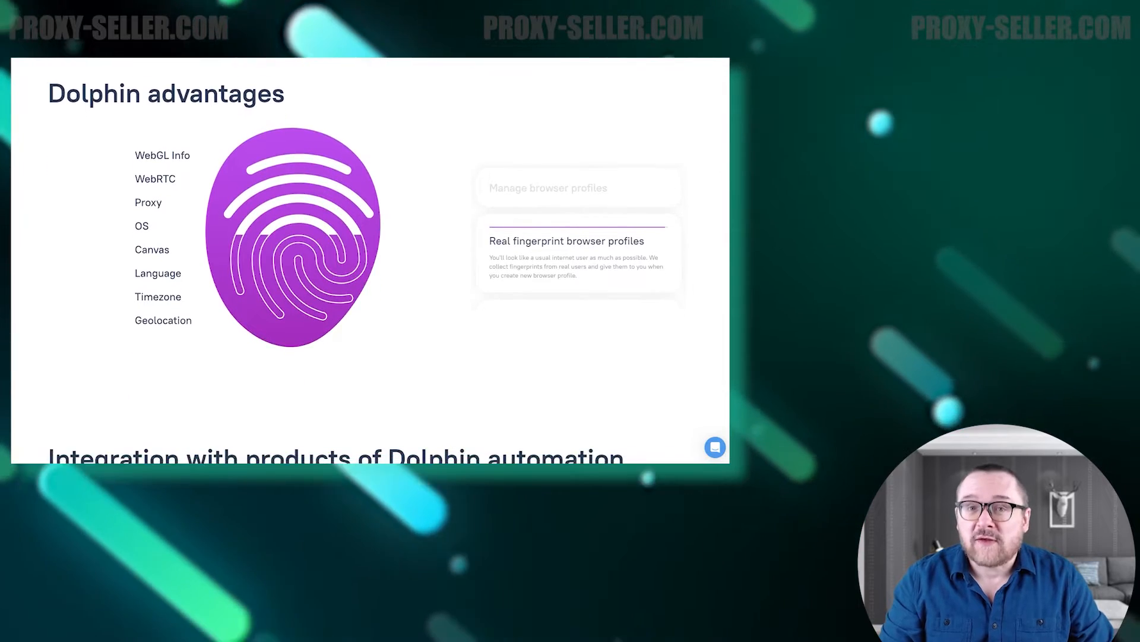
scroll(down, 3)
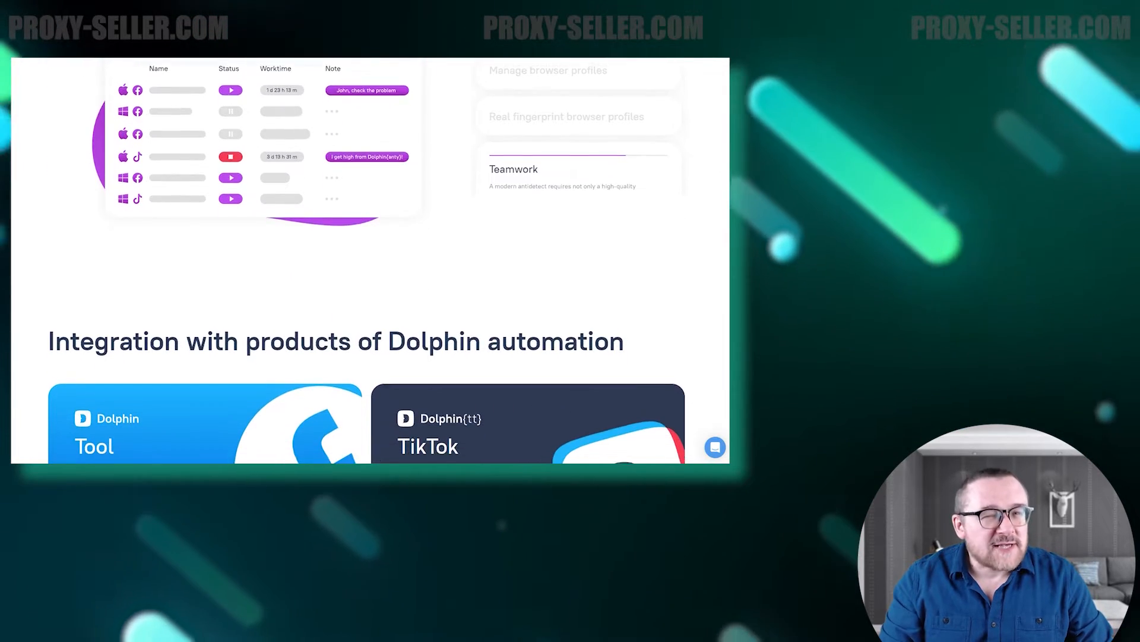
scroll(down, 3)
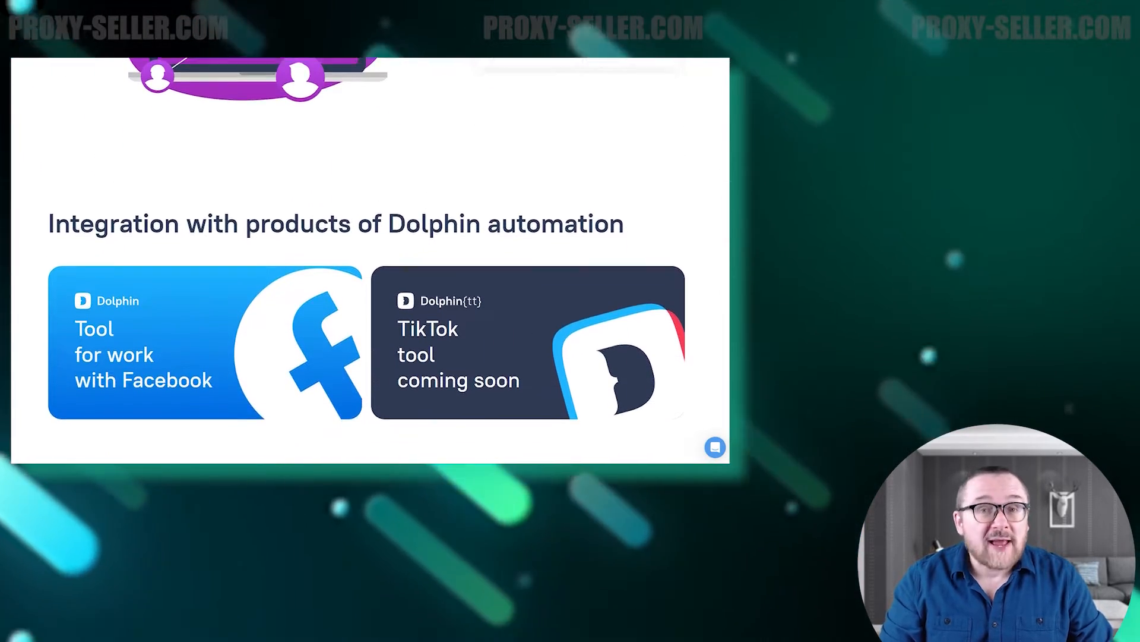
scroll(down, 3)
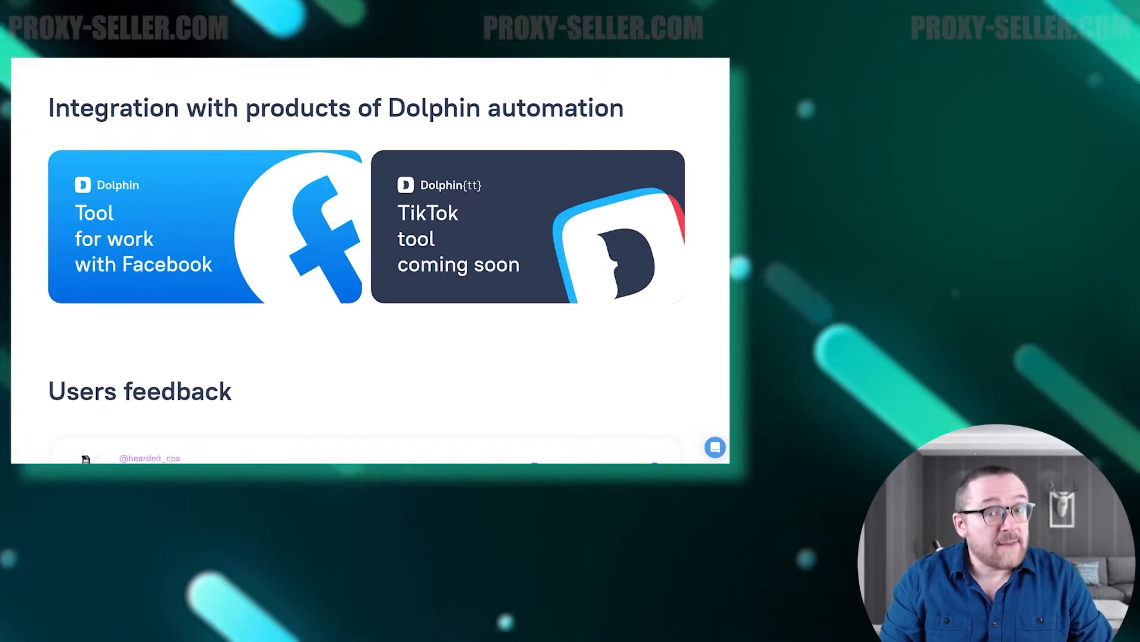
scroll(down, 3)
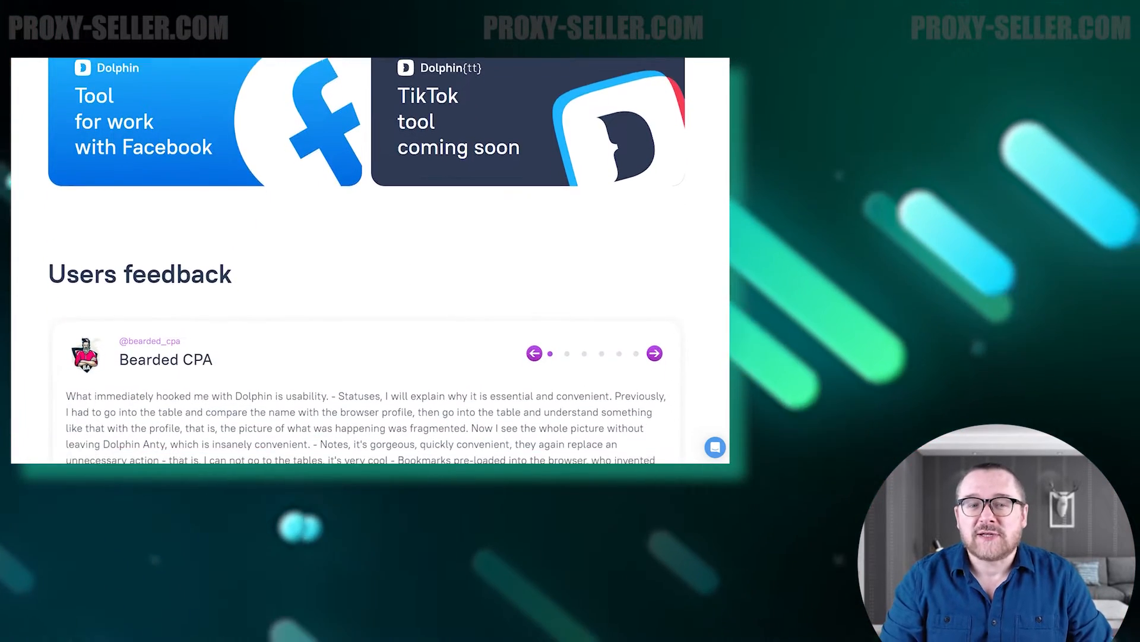
scroll(down, 3)
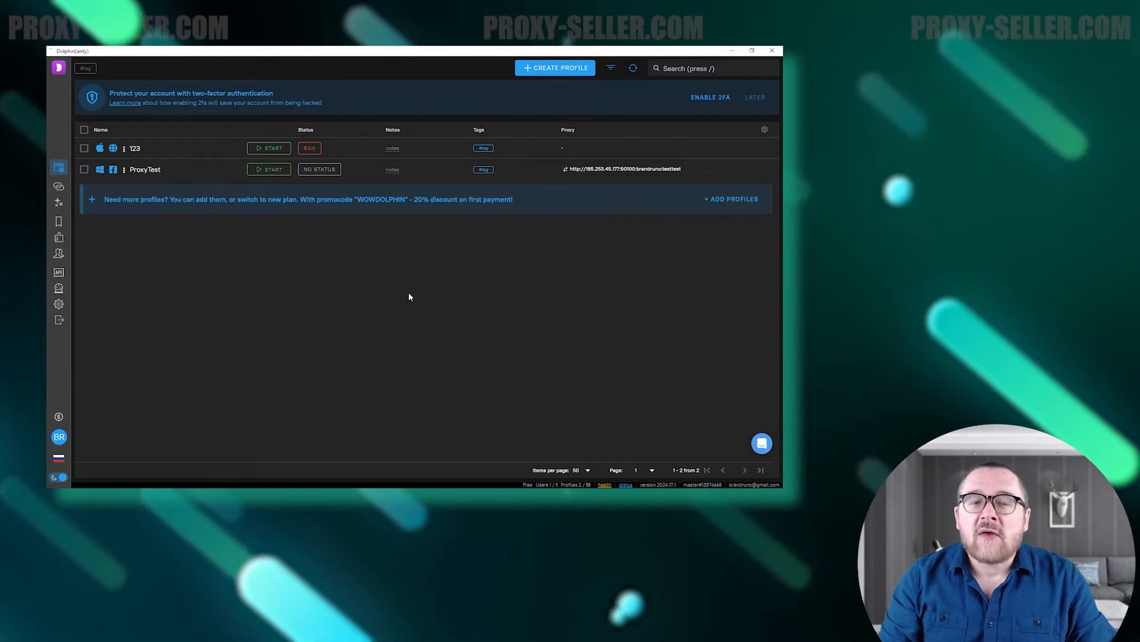
click(124, 169)
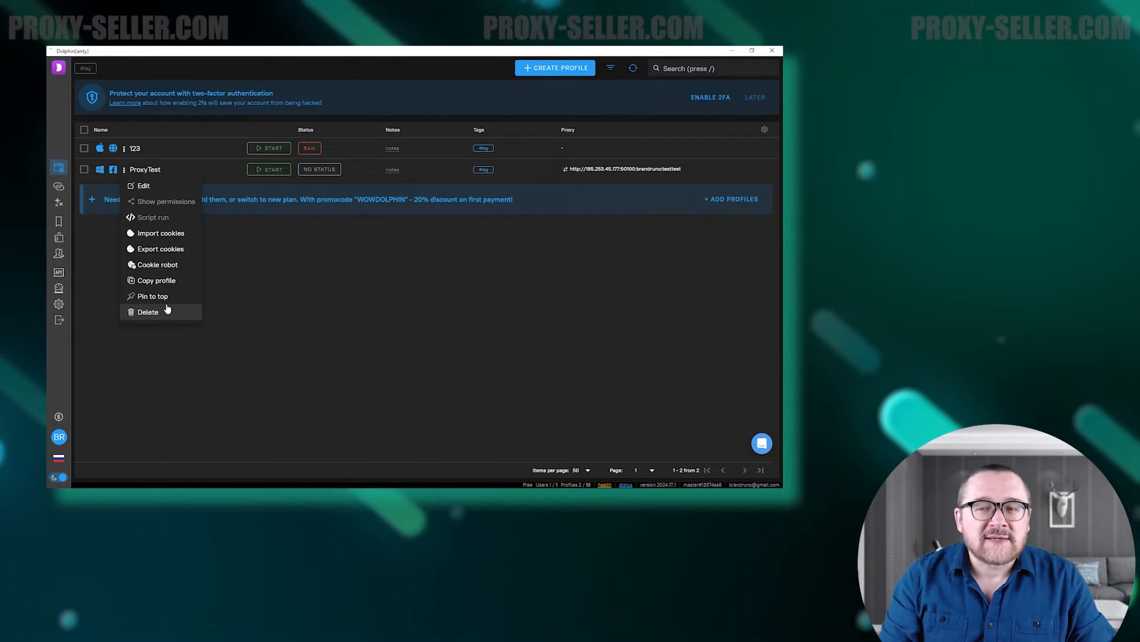
click(277, 285)
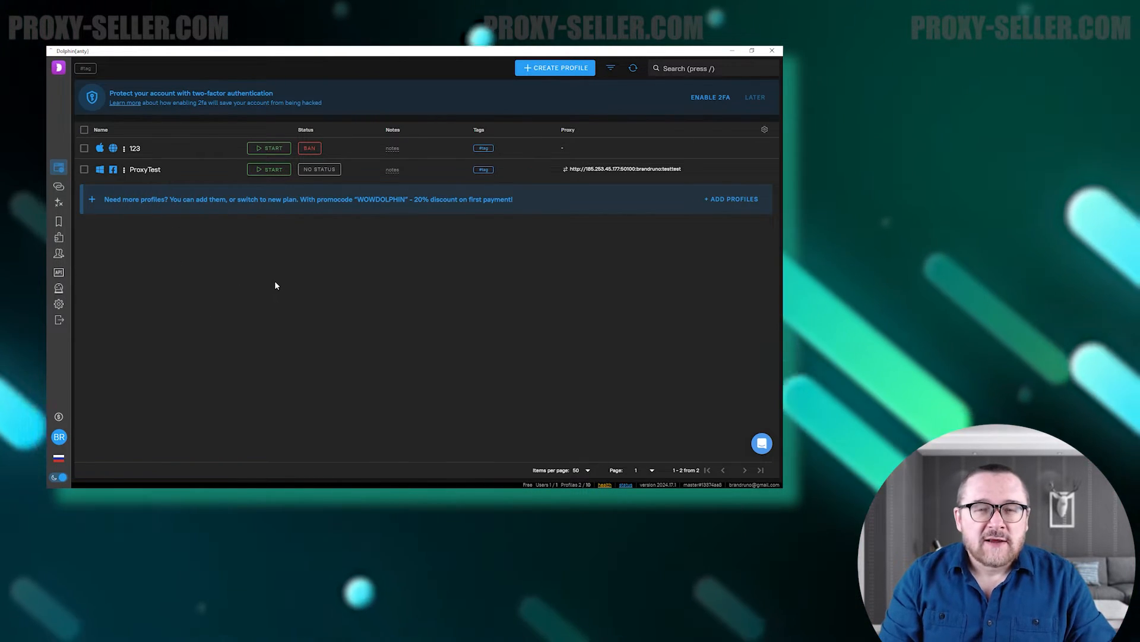
mouse_move(514, 89)
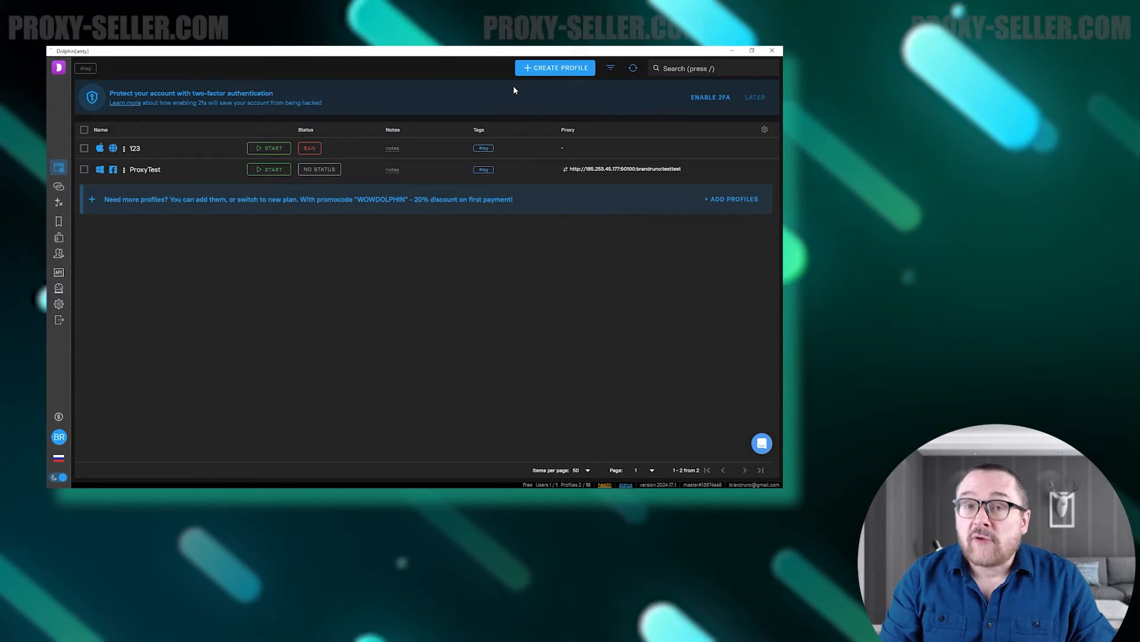
Start a new profile named 'new profile', tagged and Ready, on Linux platform for Facebook.
click(555, 67)
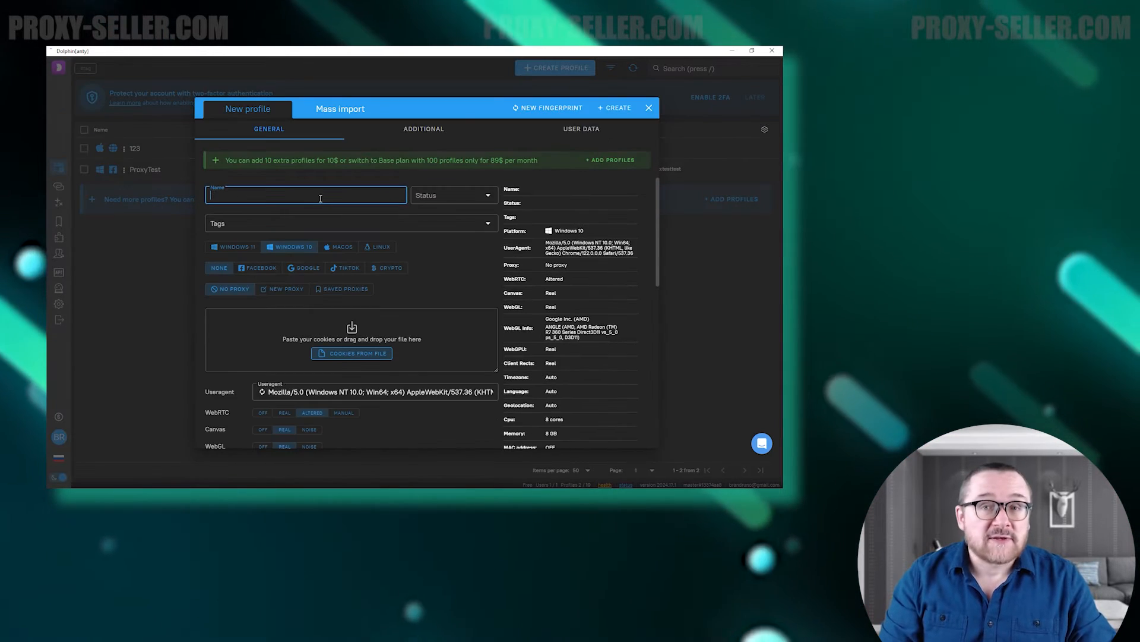
text(new profile)
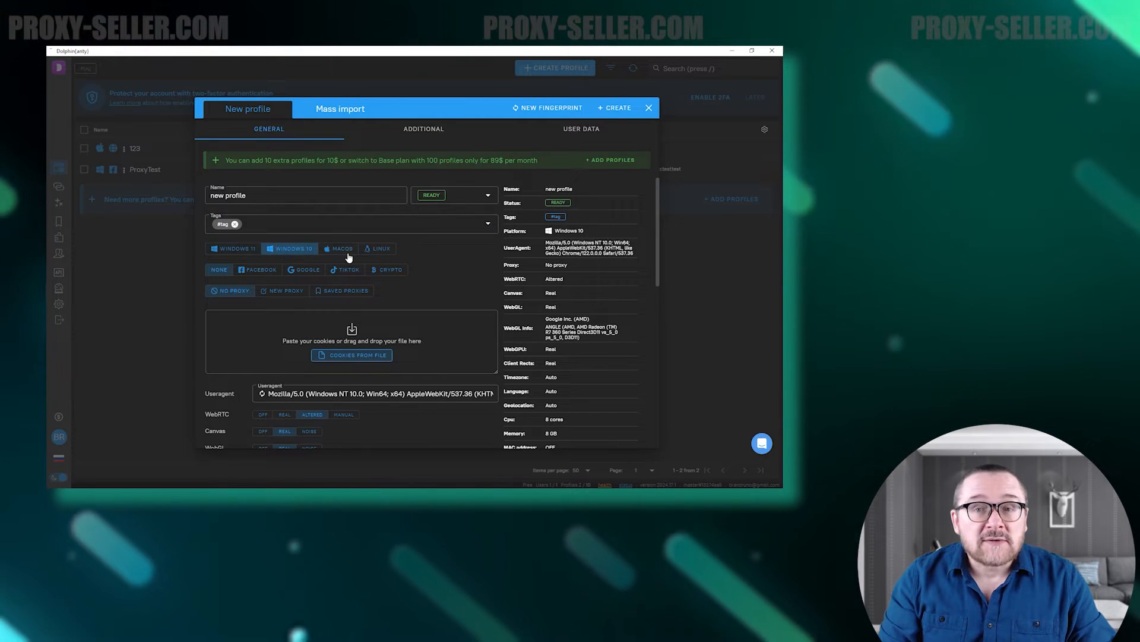
click(378, 248)
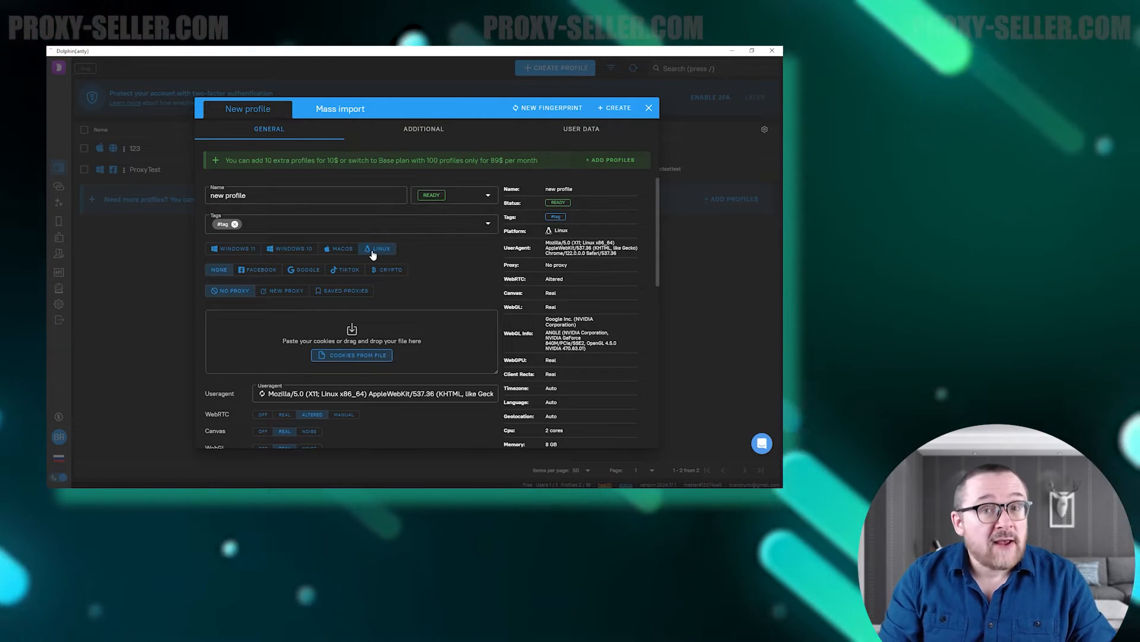
click(303, 270)
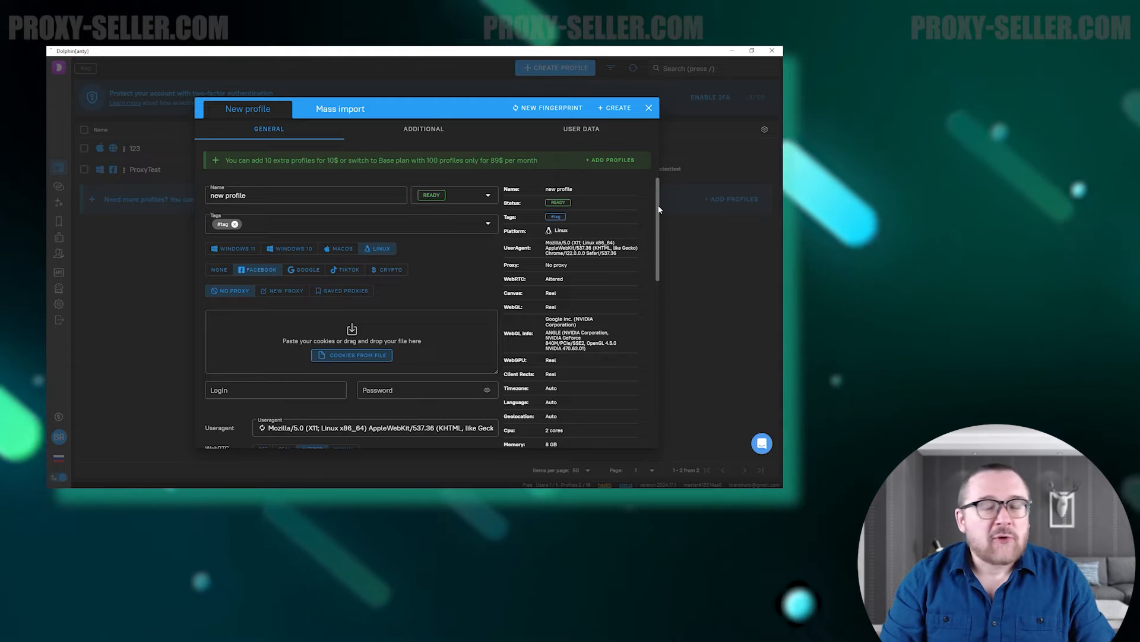
Attach a new SOCKS5 proxy 123.123.123.123:50100 to the profile and have it checked.
scroll(down, 3)
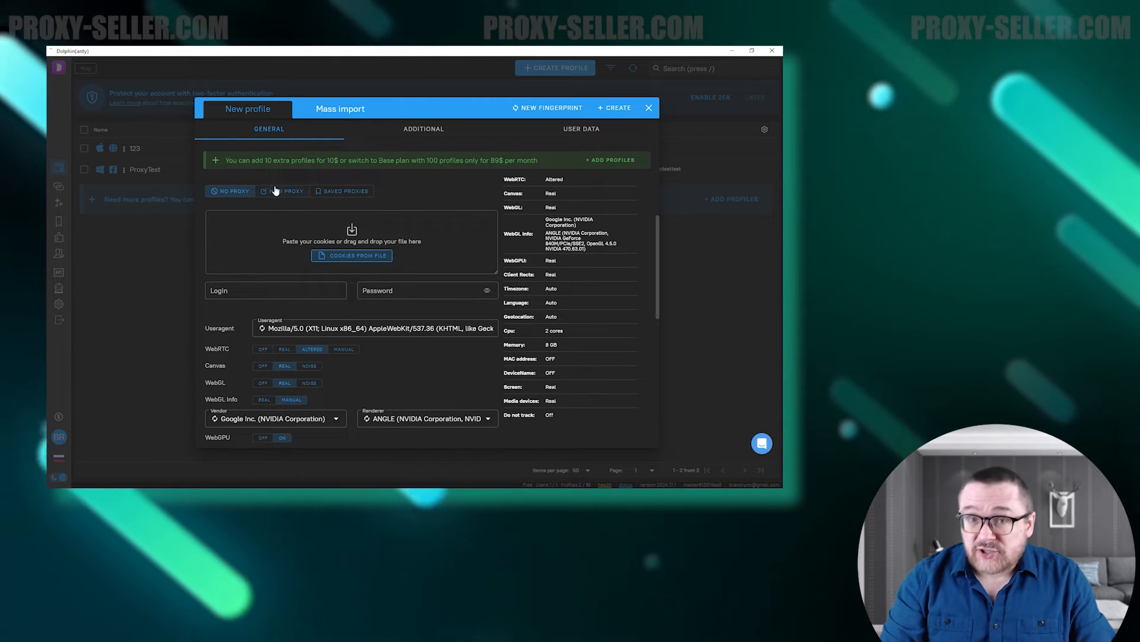
click(282, 190)
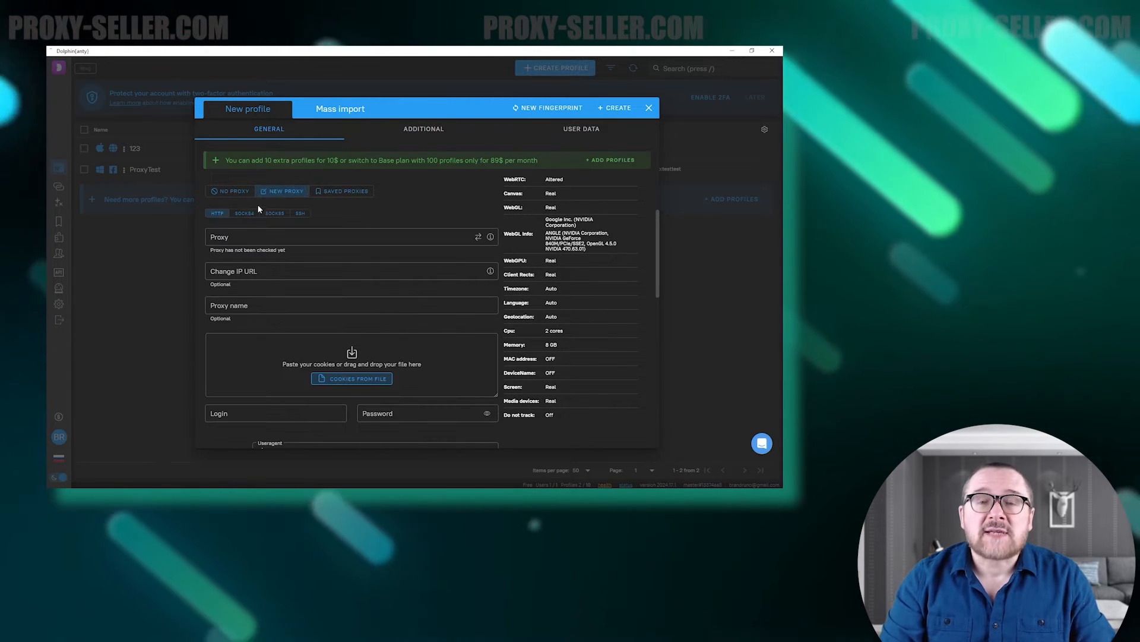
click(300, 213)
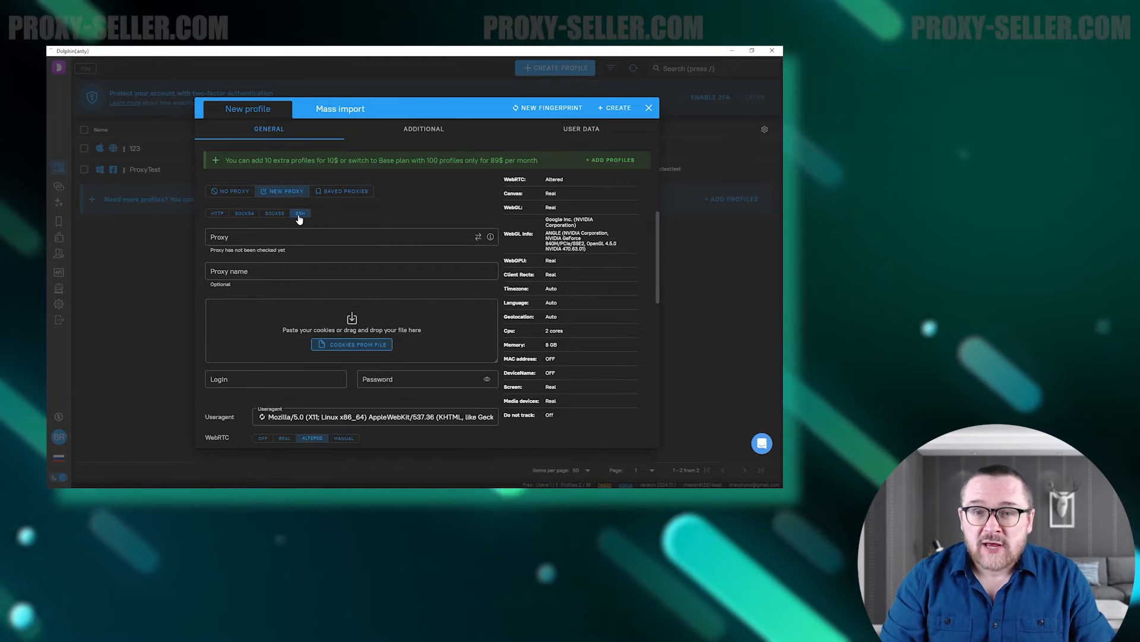
click(274, 213)
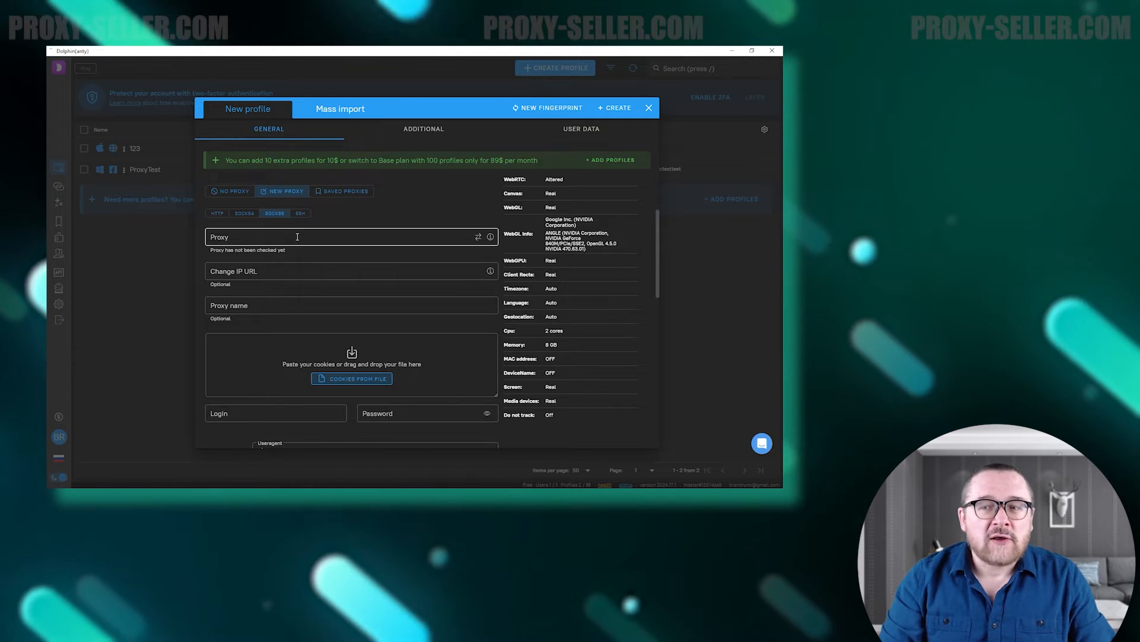
text(123.123.123.123:50100)
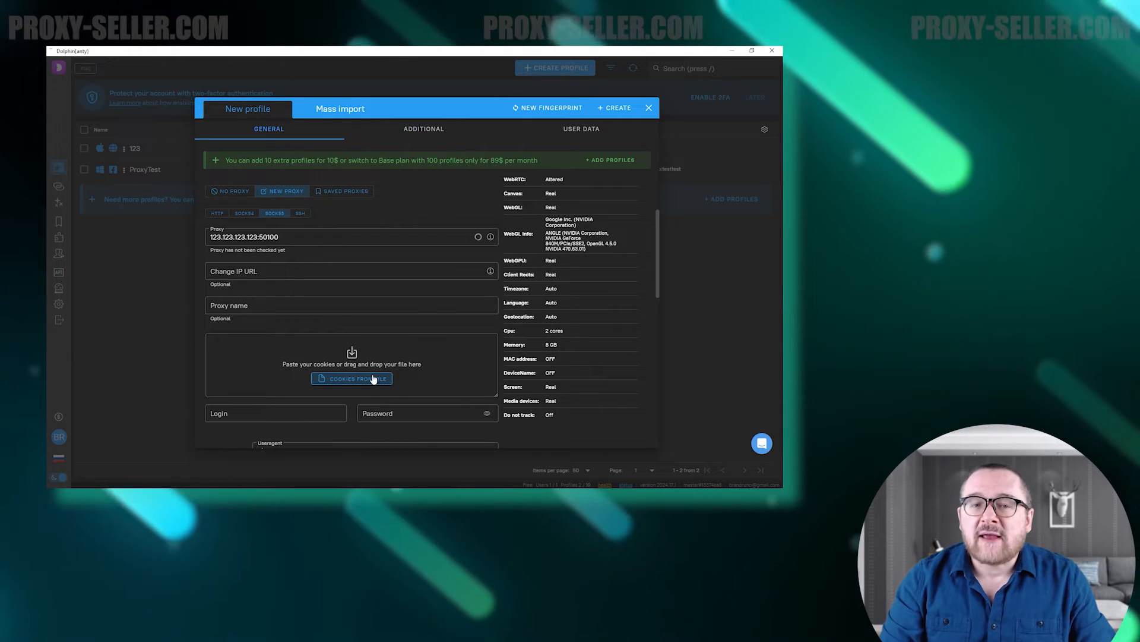
click(477, 236)
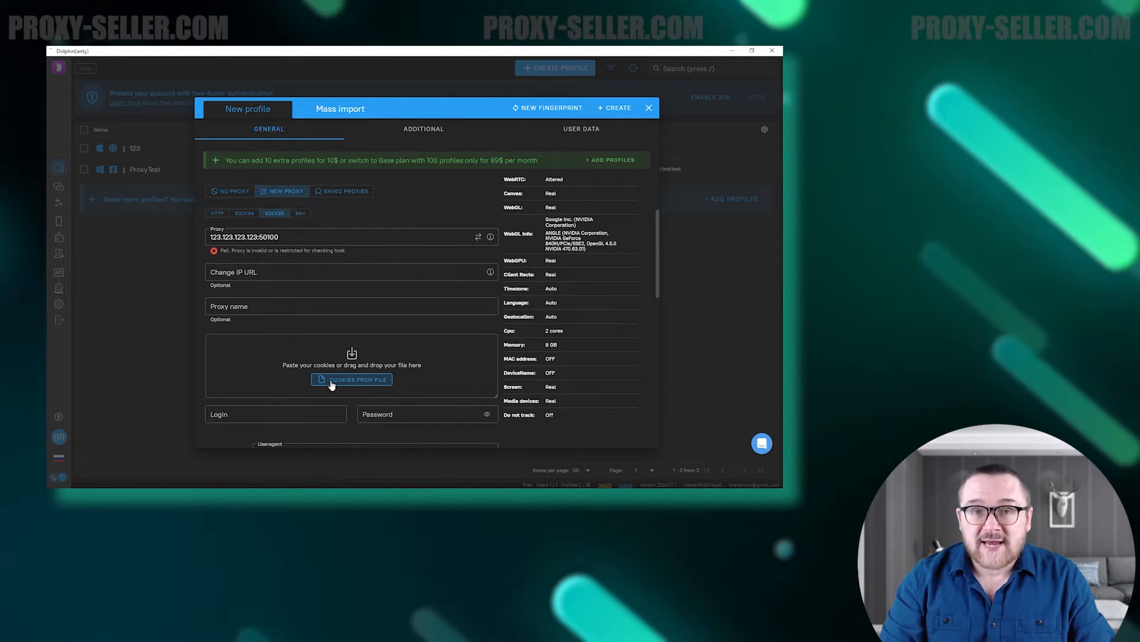
mouse_move(604, 282)
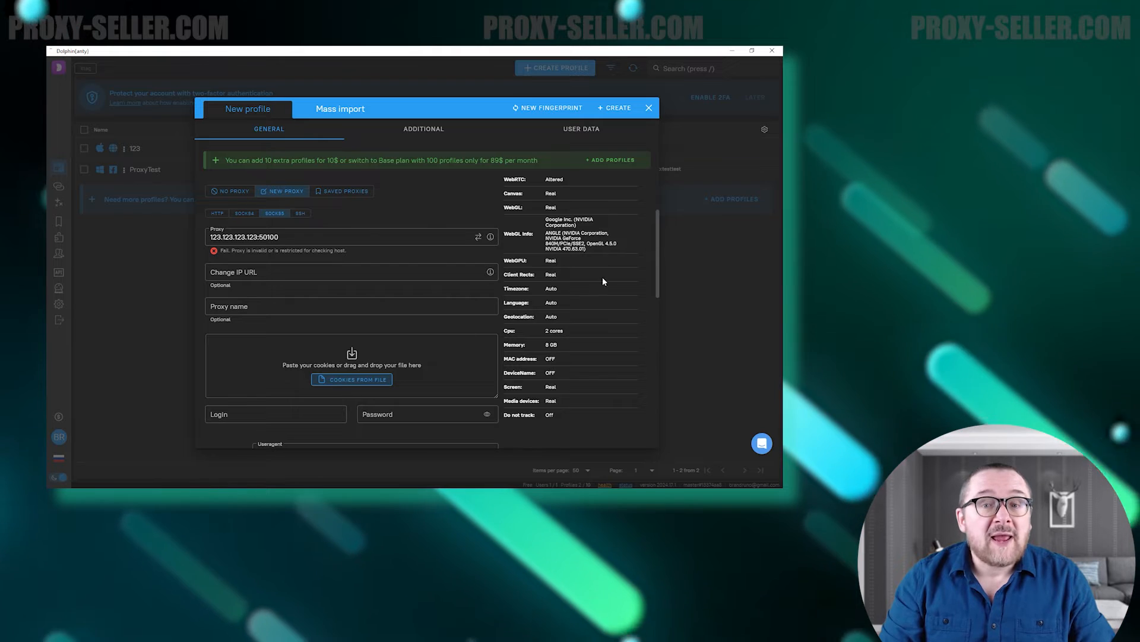
Review the Additional settings, generate a new fingerprint and create the profile.
scroll(down, 3)
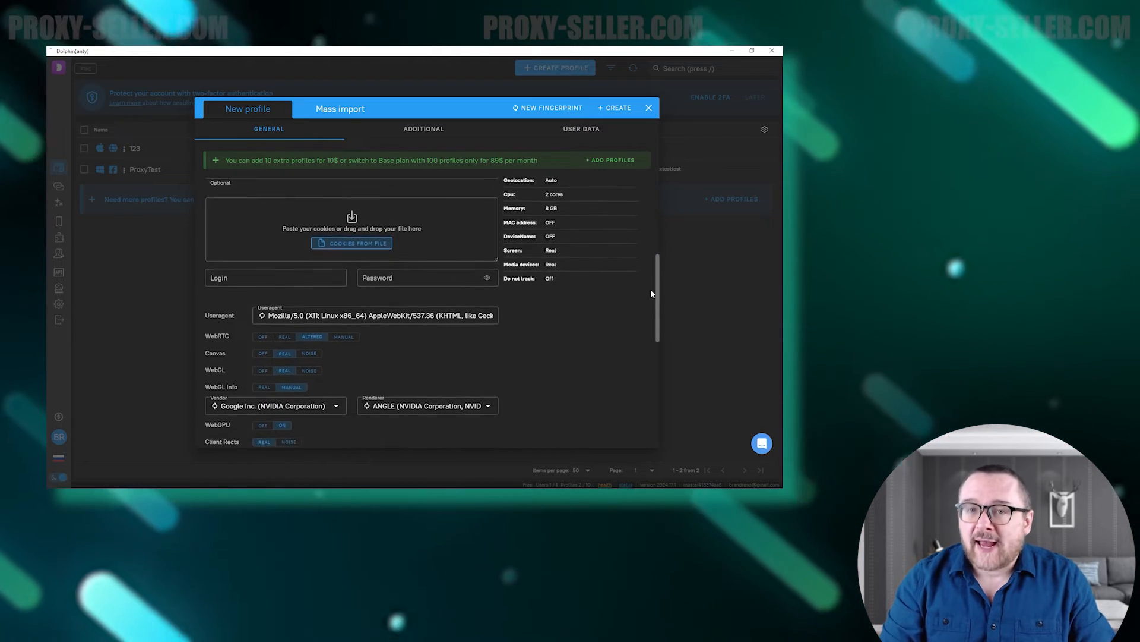
click(423, 129)
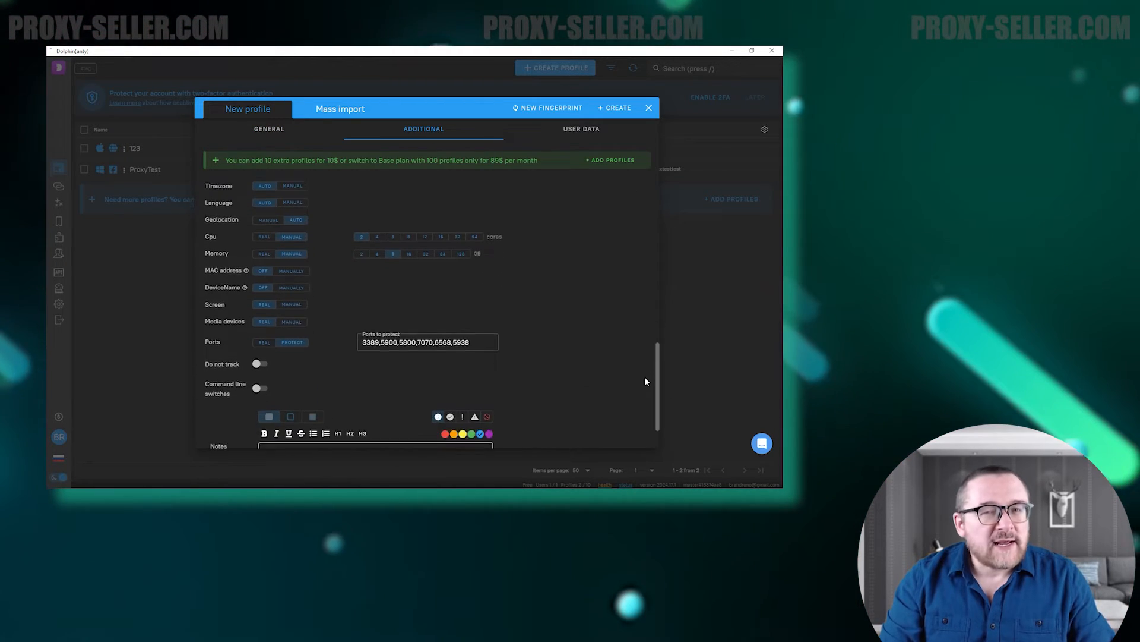
click(269, 129)
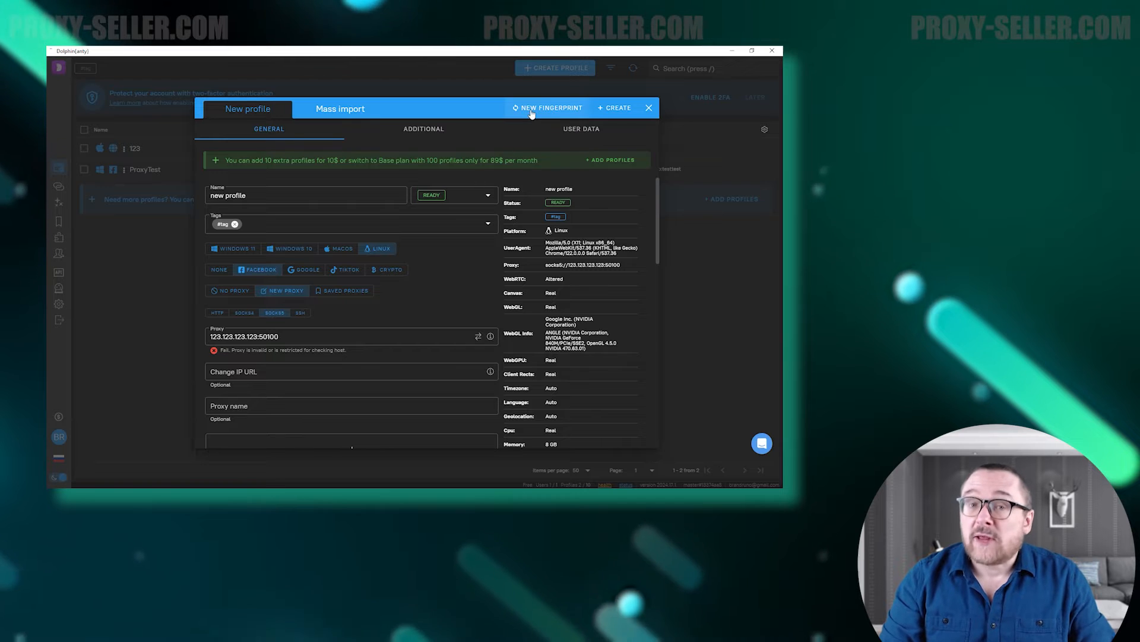
click(547, 107)
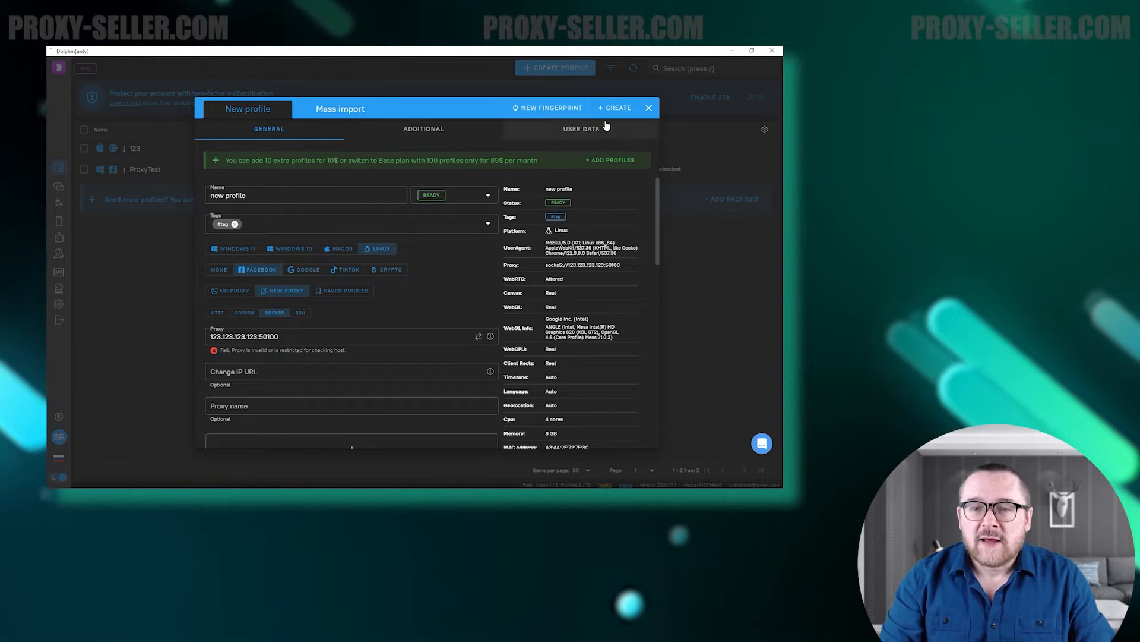
click(617, 107)
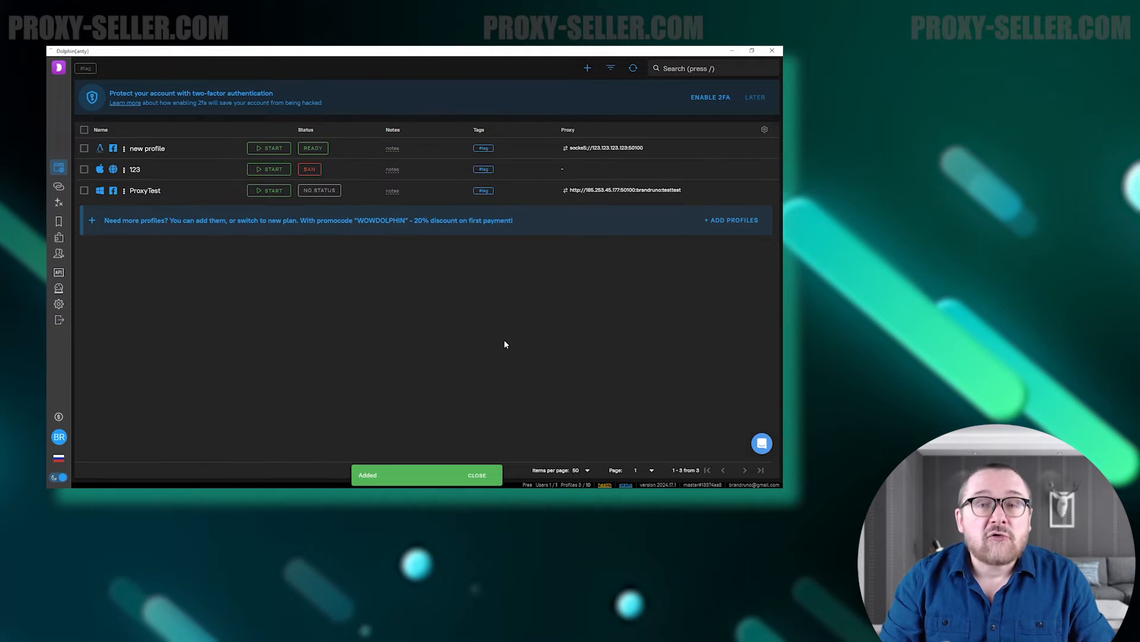
mouse_move(505, 335)
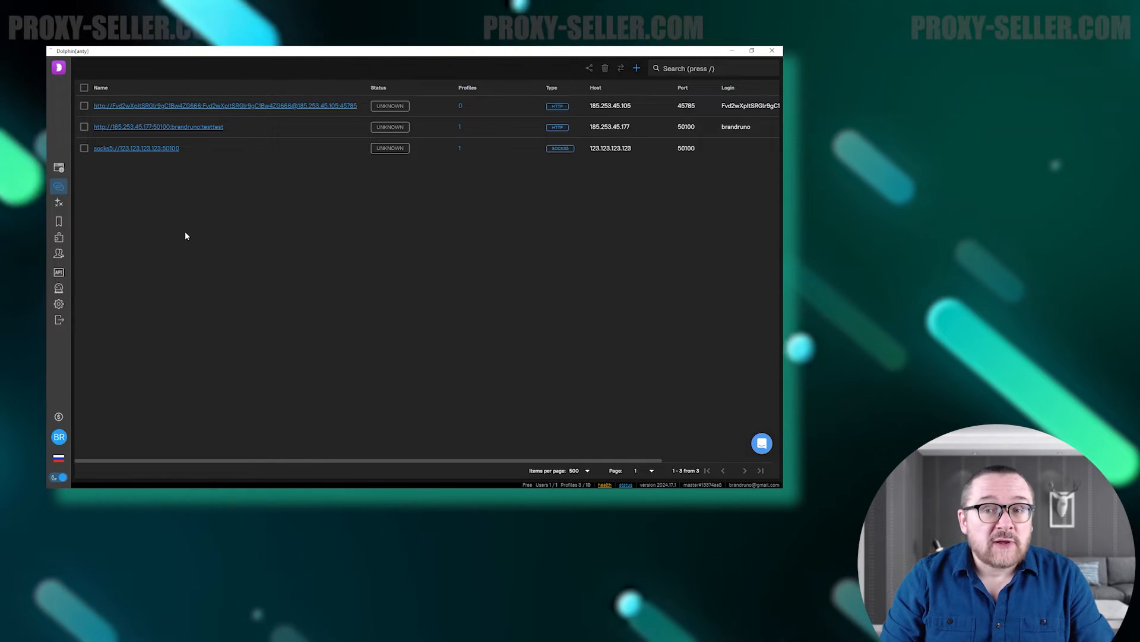
Create HTTP proxies 123.123.123.1 through 123.123.123.5 on port 80 in the Proxies list.
click(638, 68)
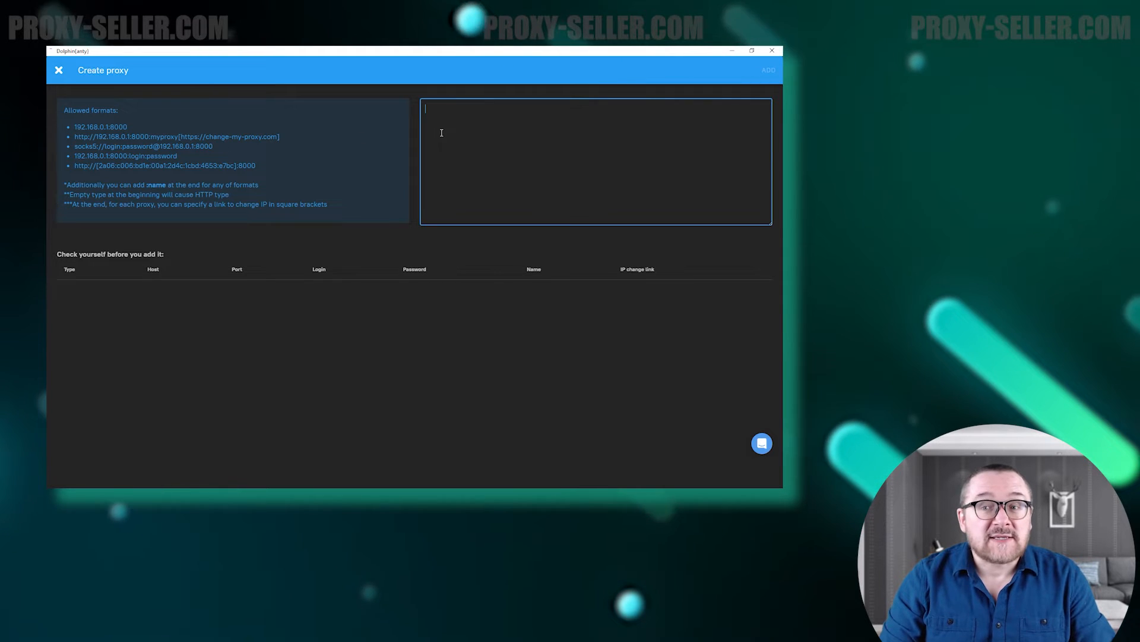
text(123.123.123.1:80)
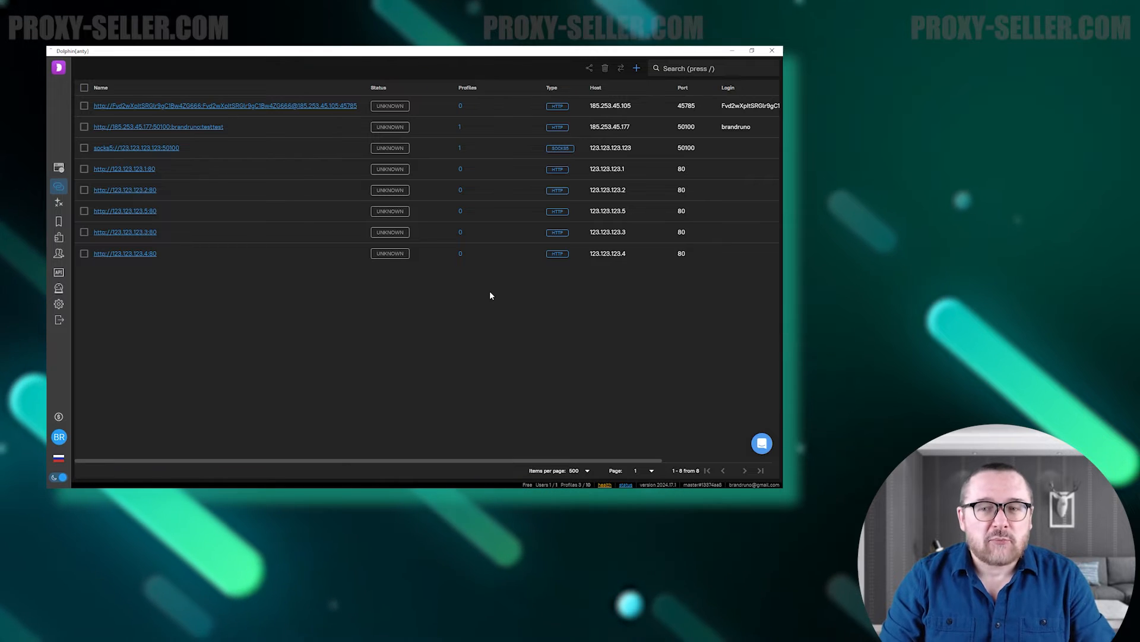
Build a scenario with Element exists, Get value and Read file blocks and save it as Test.
click(58, 203)
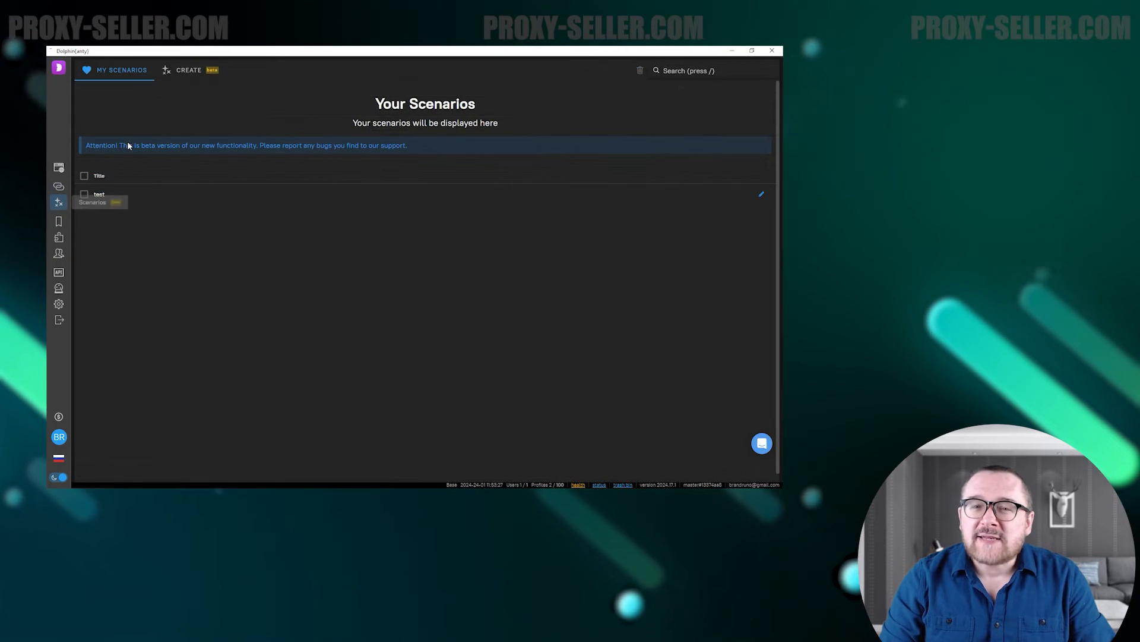
click(188, 70)
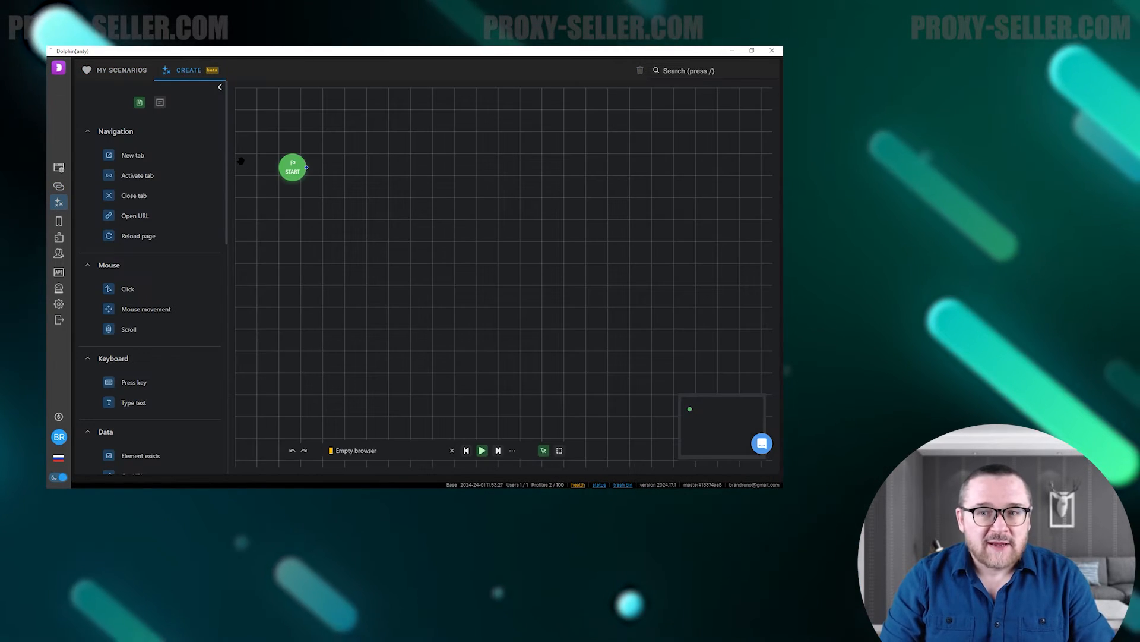
scroll(down, 3)
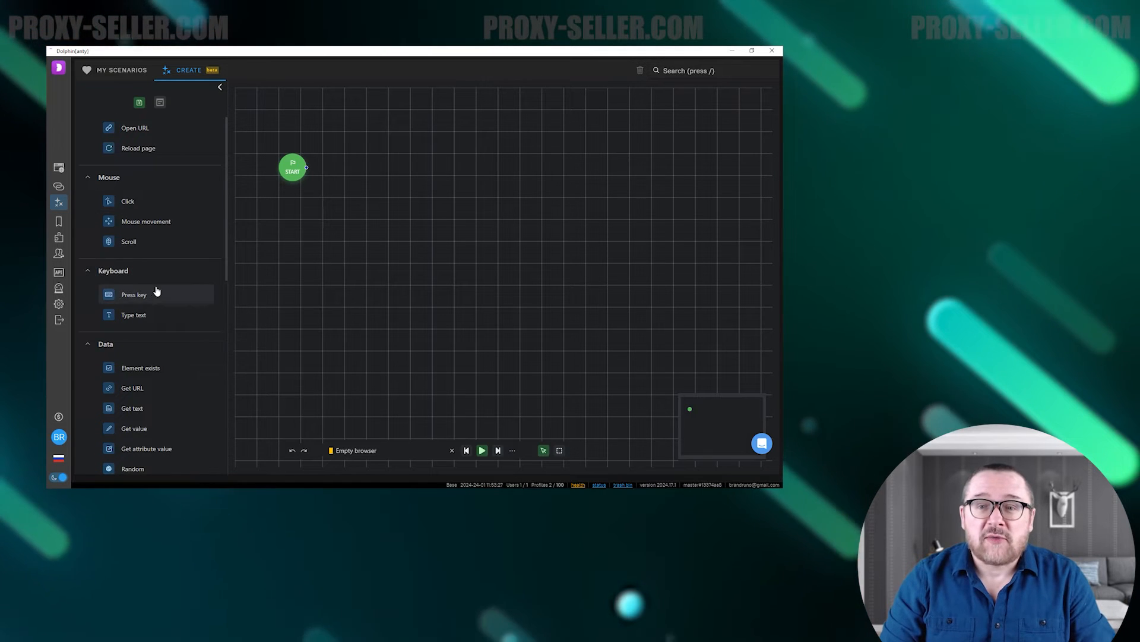
drag(140, 367, 460, 285)
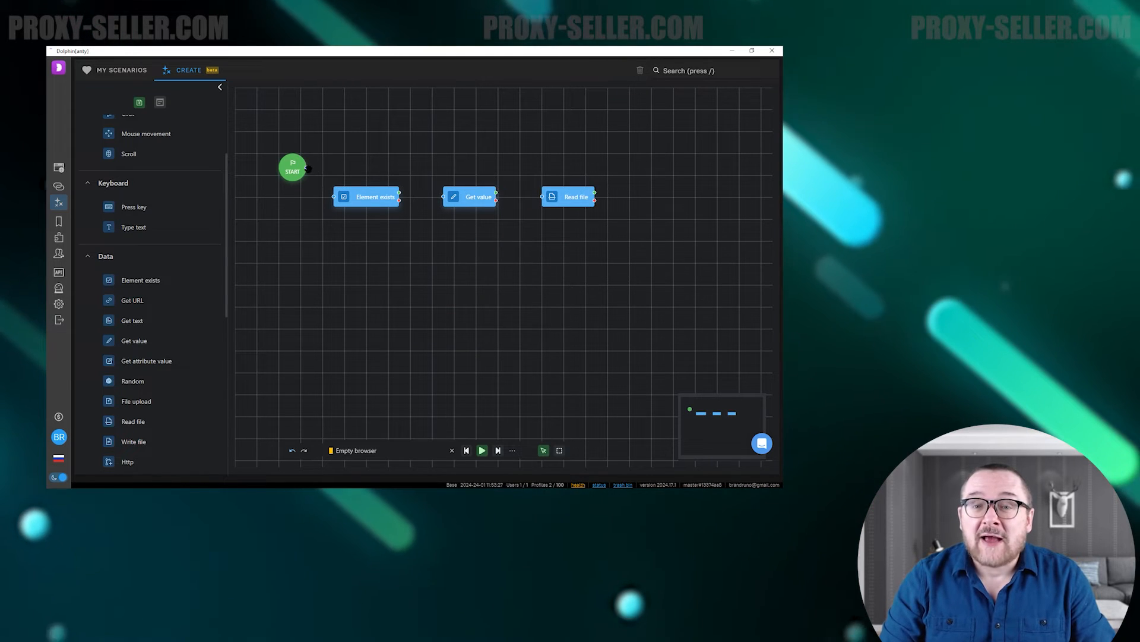
drag(305, 168, 334, 197)
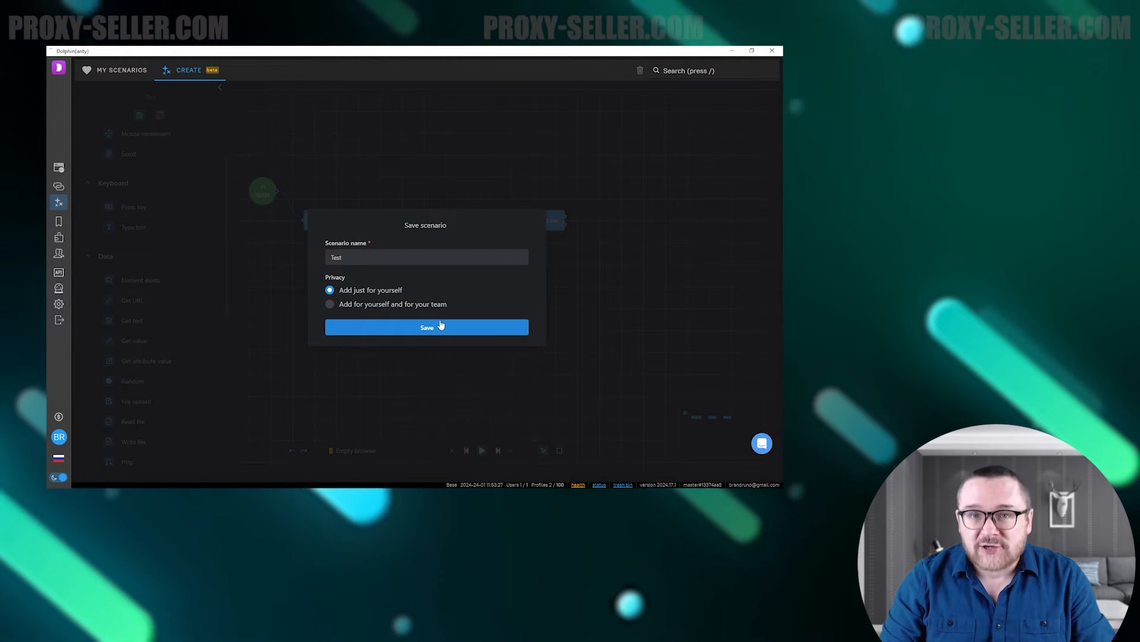
click(427, 327)
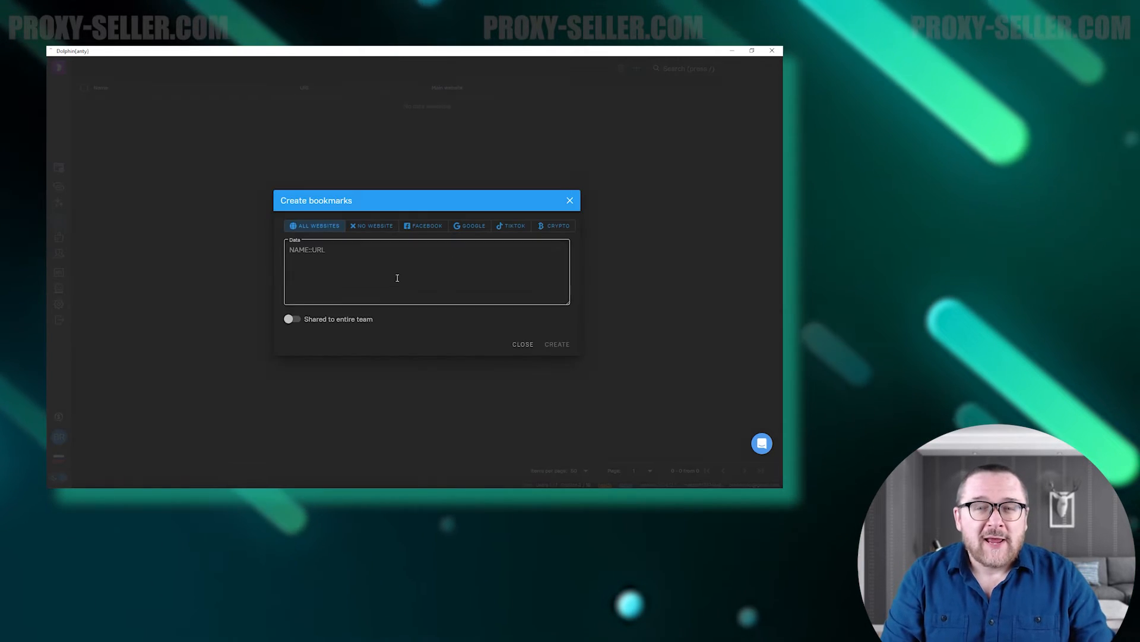
Create a google.com bookmark shared with the entire team.
text(google.com)
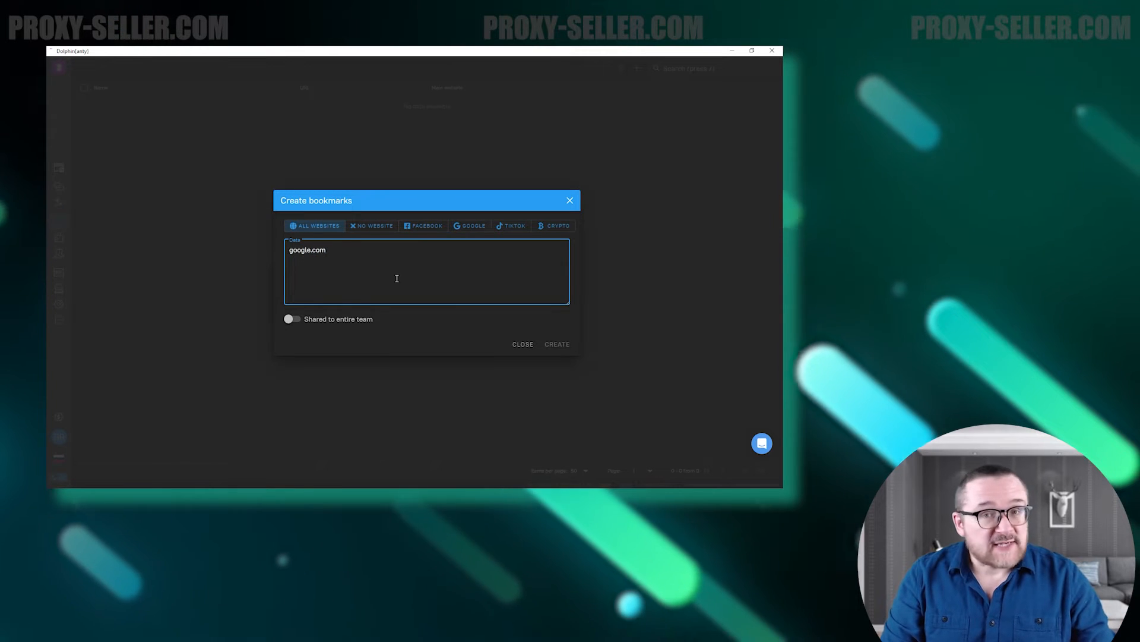
click(293, 319)
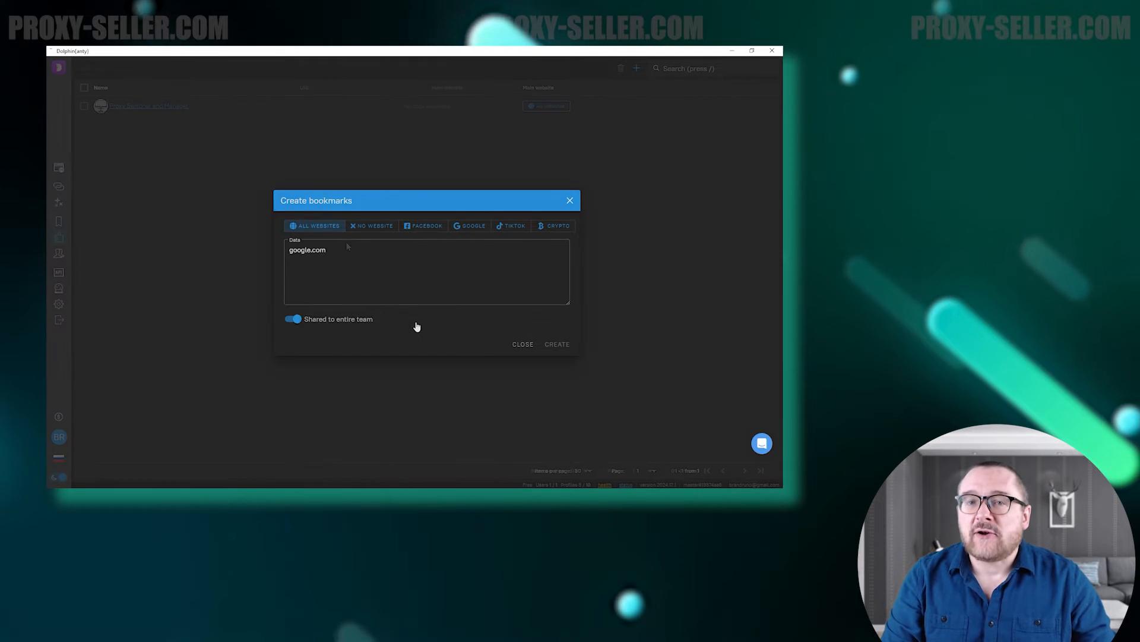
click(557, 344)
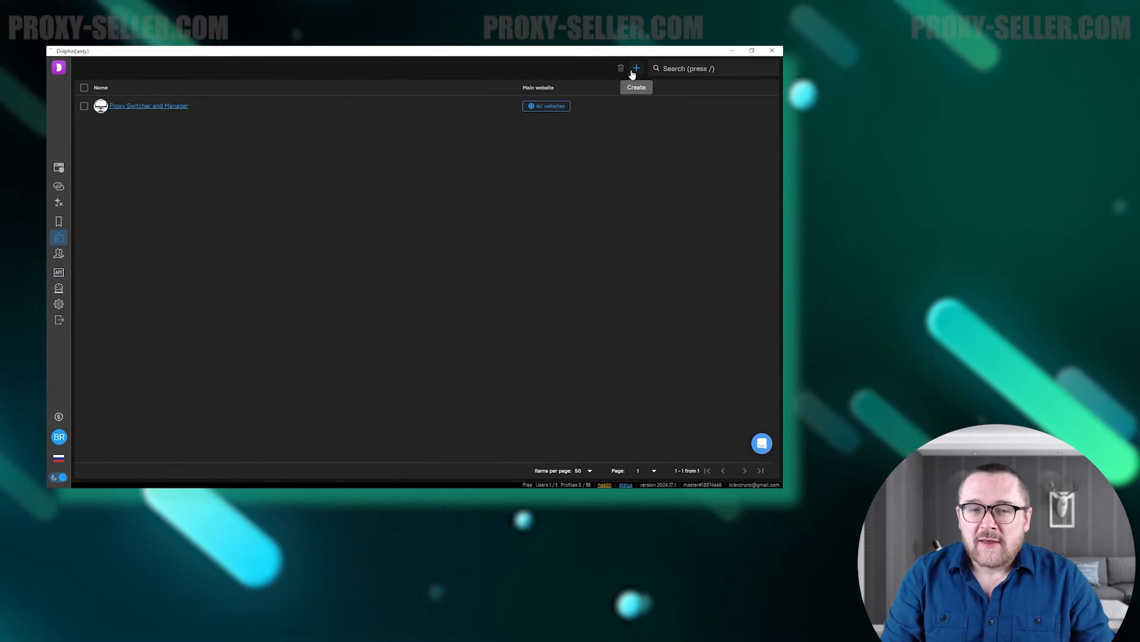
Add the ChatGPT sidebar extension from the Chrome Web Store, then view the admin user's details.
click(637, 67)
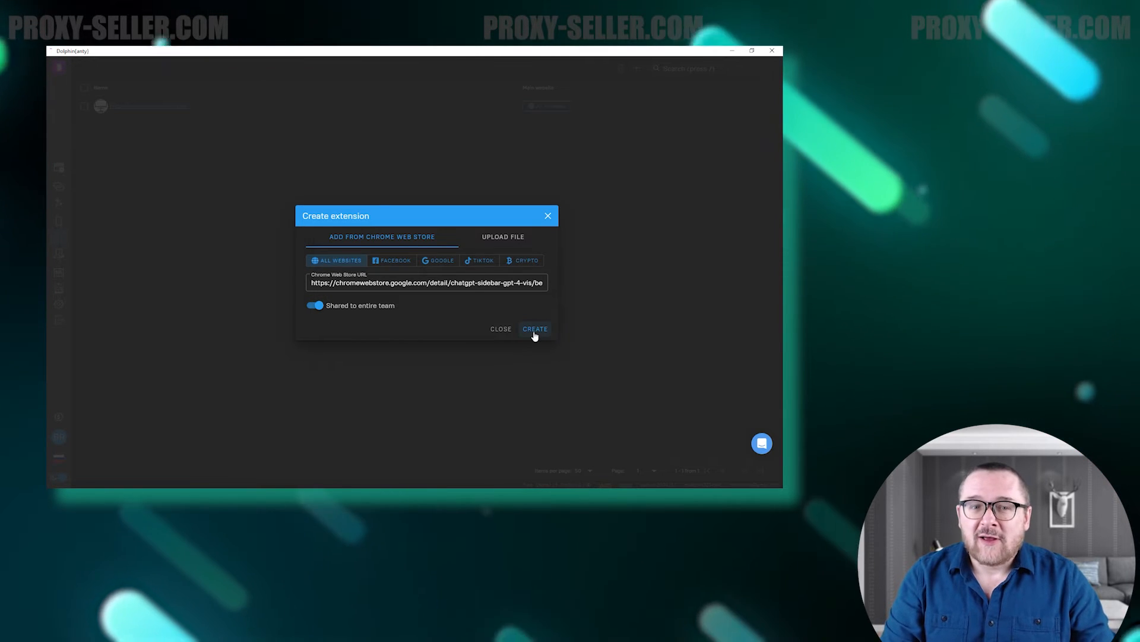
click(535, 329)
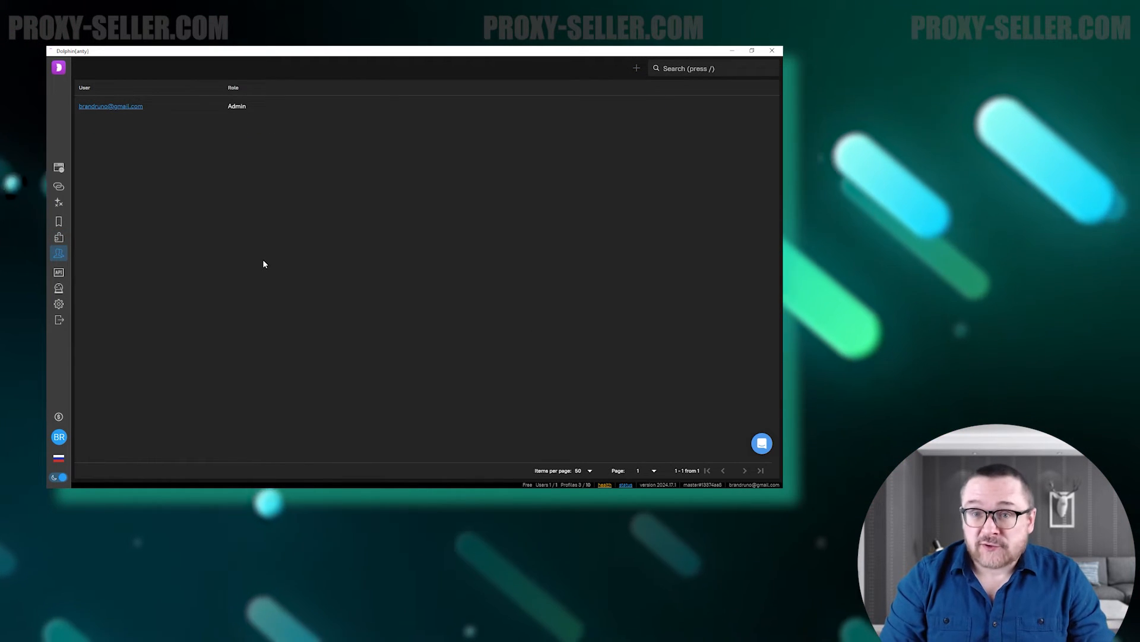
mouse_move(113, 110)
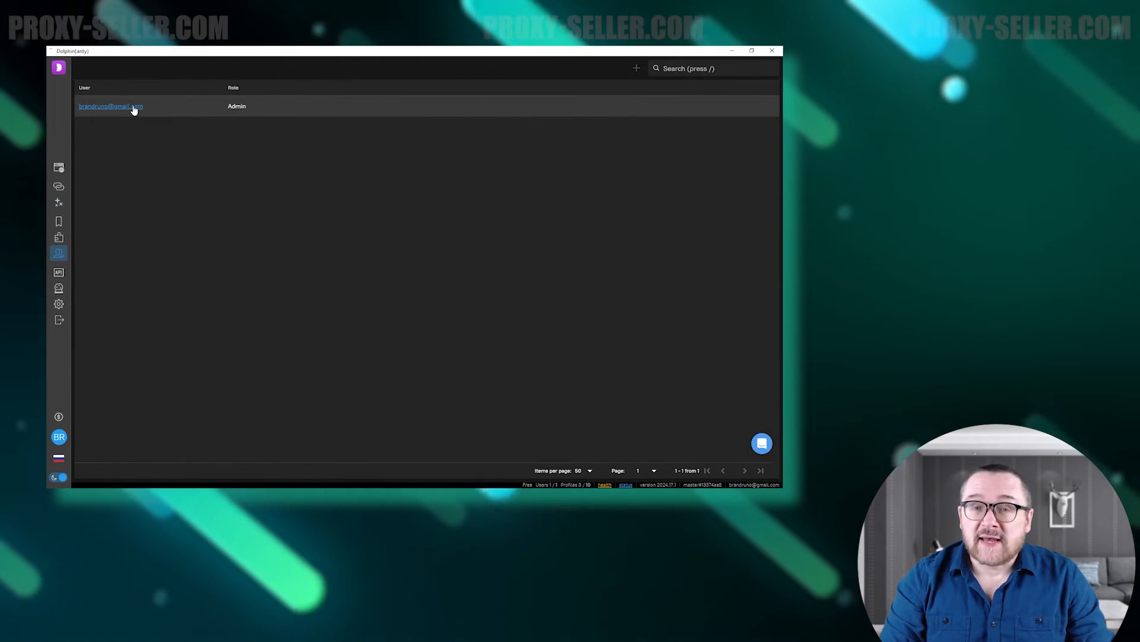
click(110, 106)
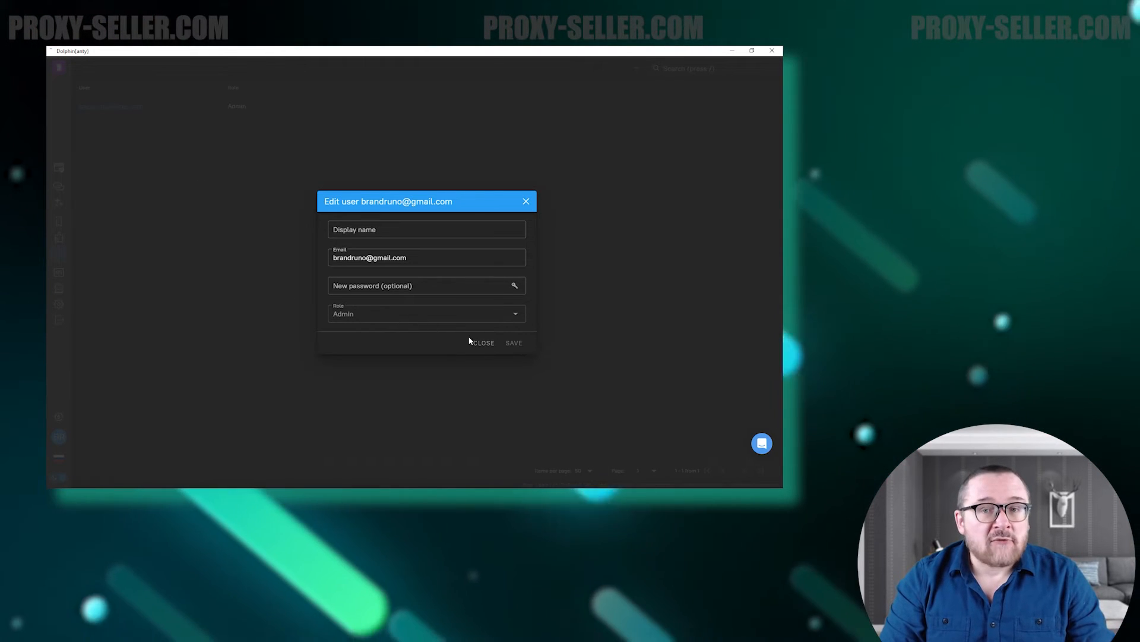
click(486, 342)
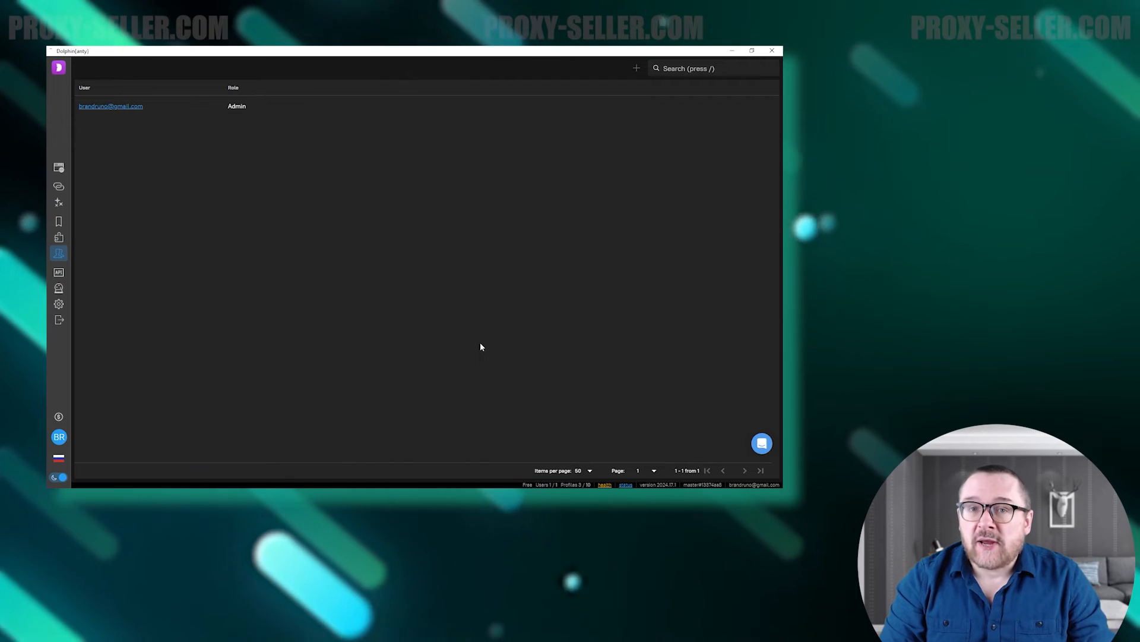
mouse_move(58, 272)
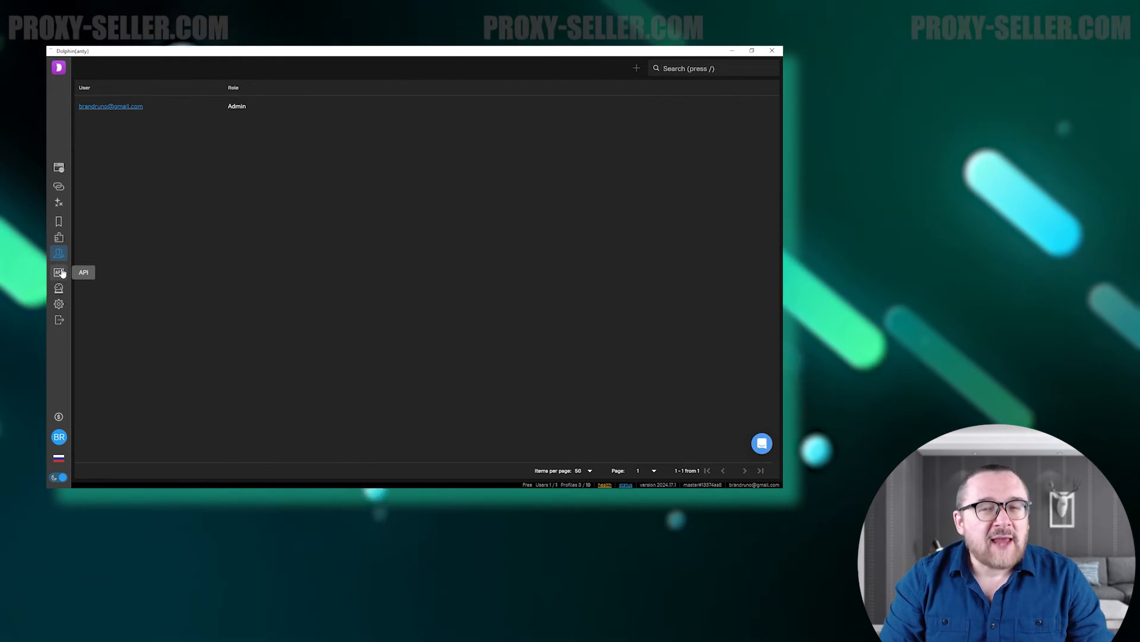
Browse the Dolphin {anty} remote API docs on Postman for listing, getting and creating browser profiles.
click(58, 272)
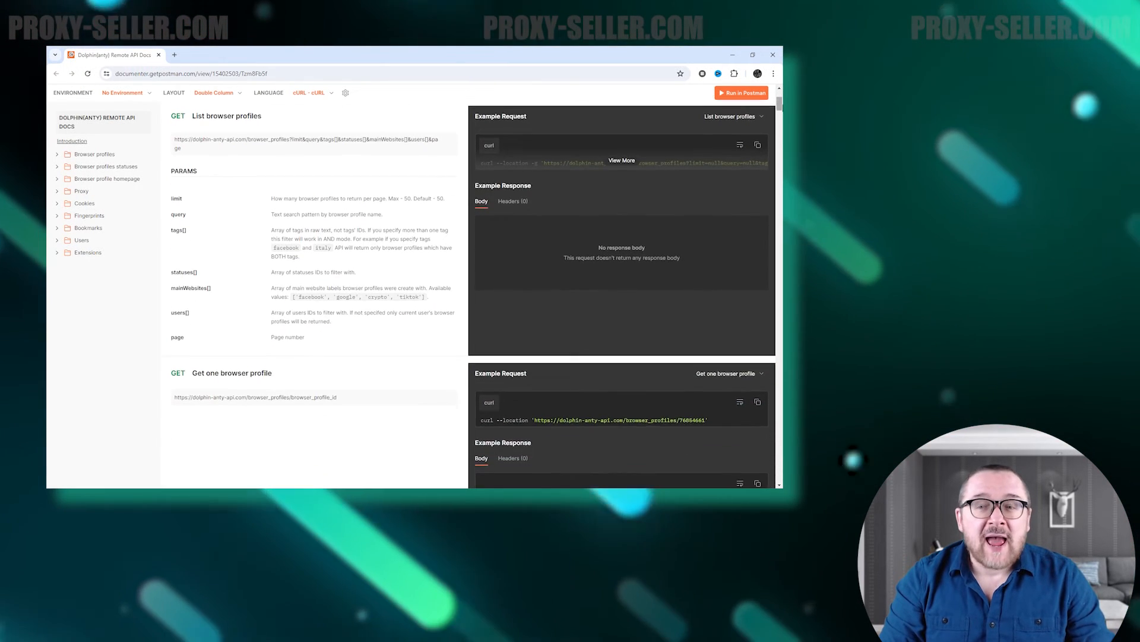
scroll(down, 3)
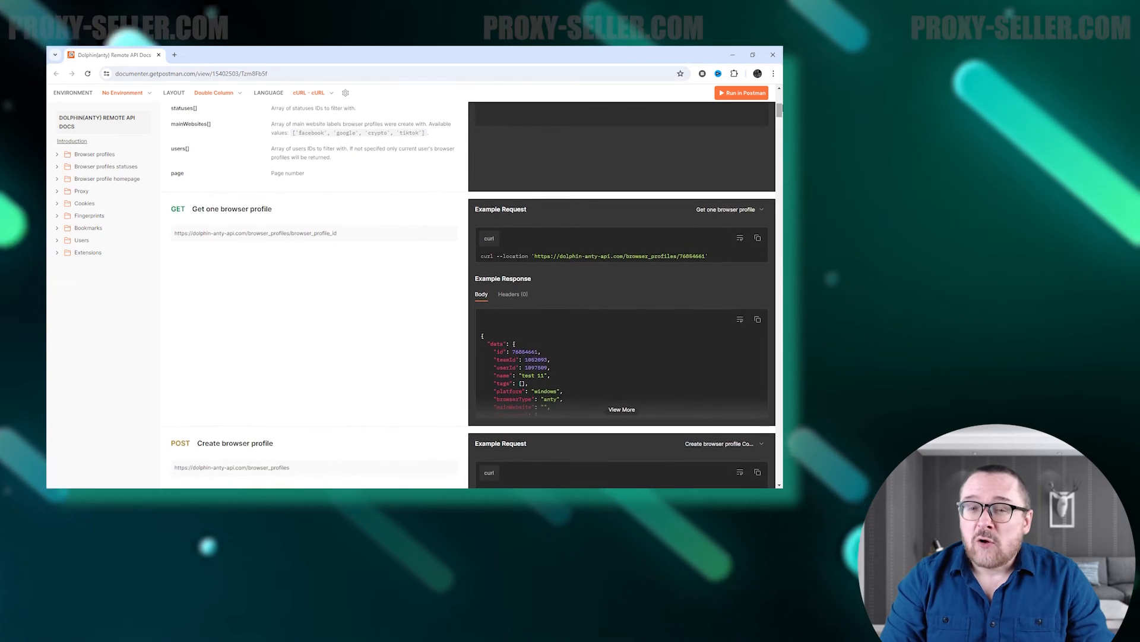
scroll(down, 3)
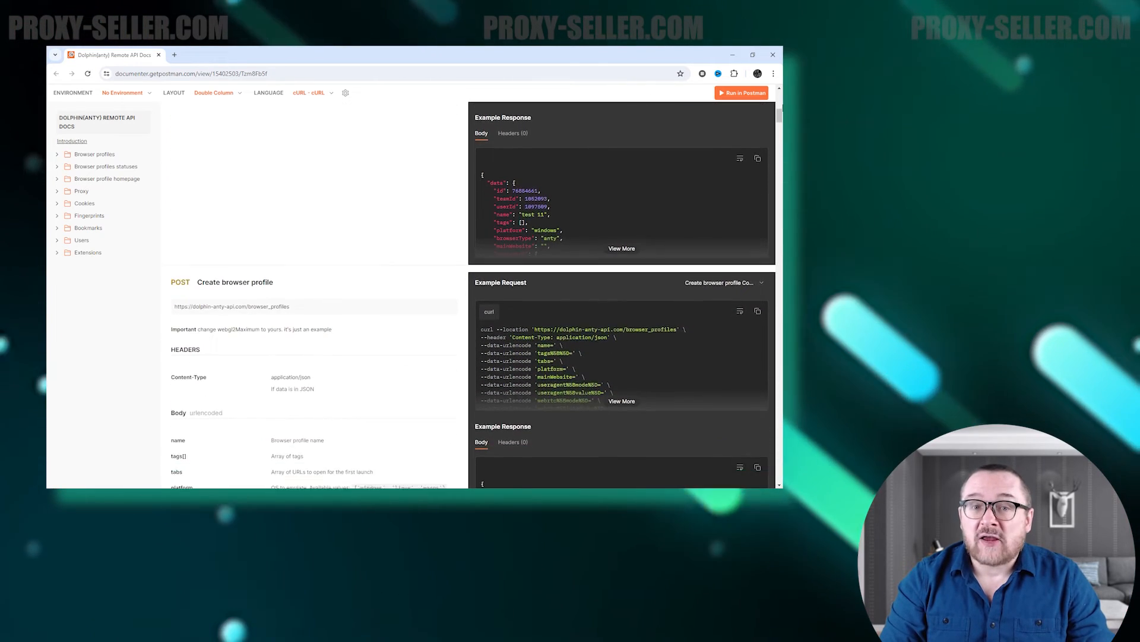
scroll(down, 3)
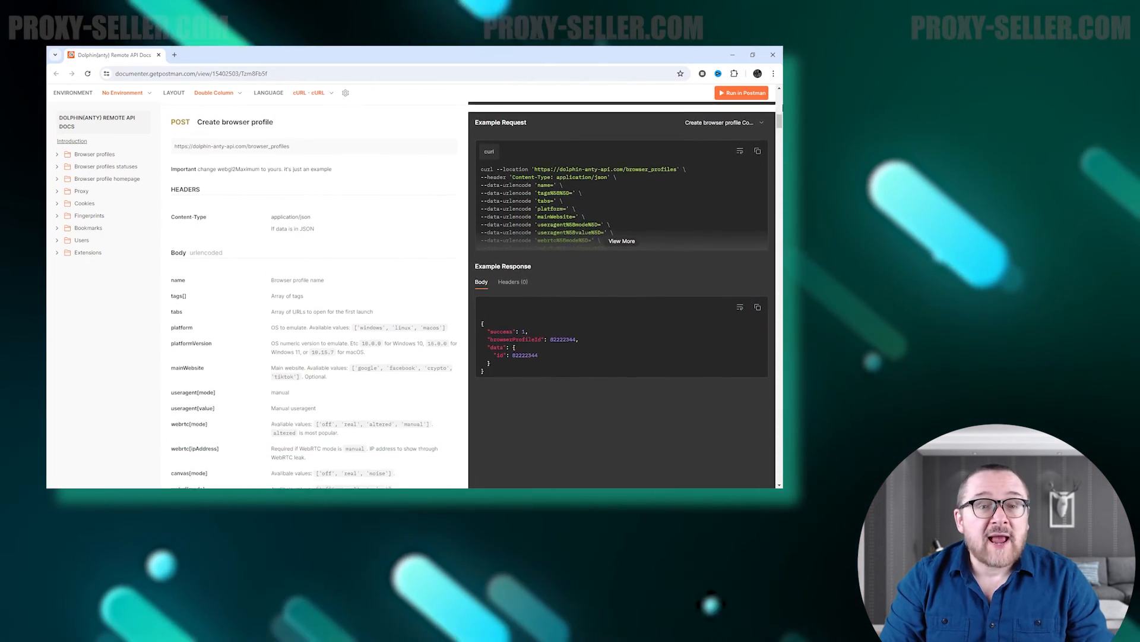
scroll(down, 3)
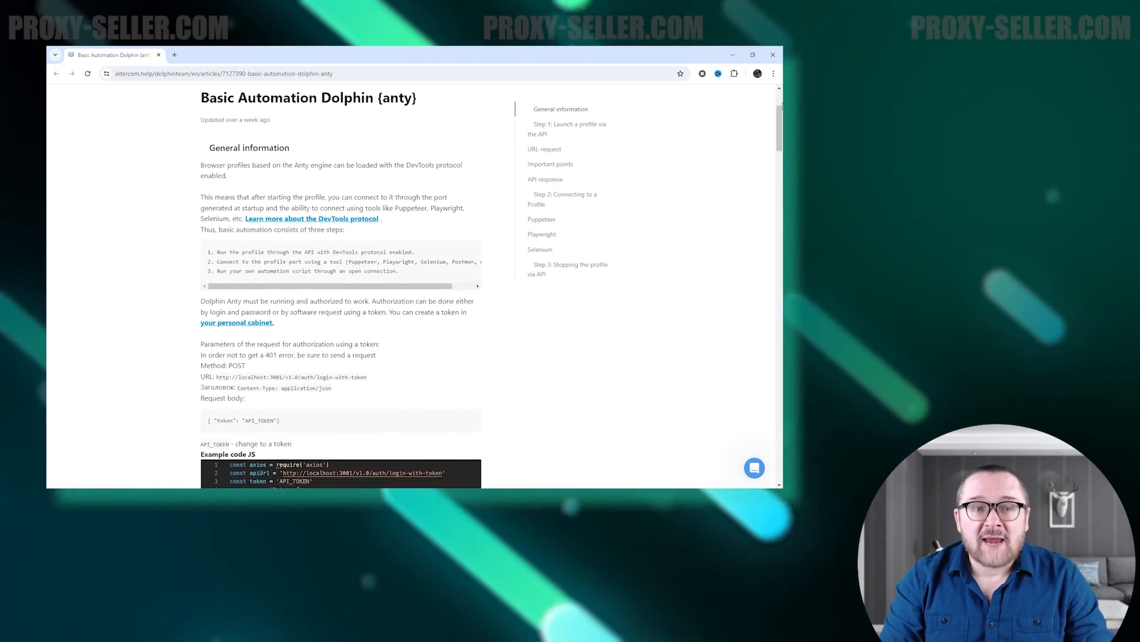
Scroll the Basic Automation help article through its JavaScript and Python token-login examples.
scroll(down, 3)
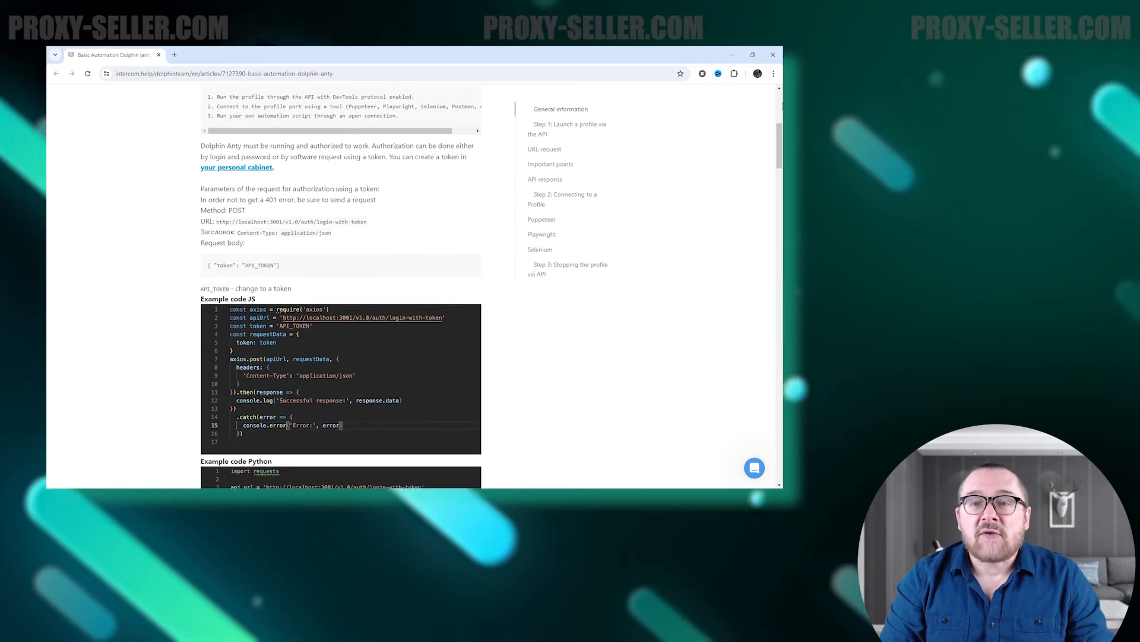
scroll(down, 3)
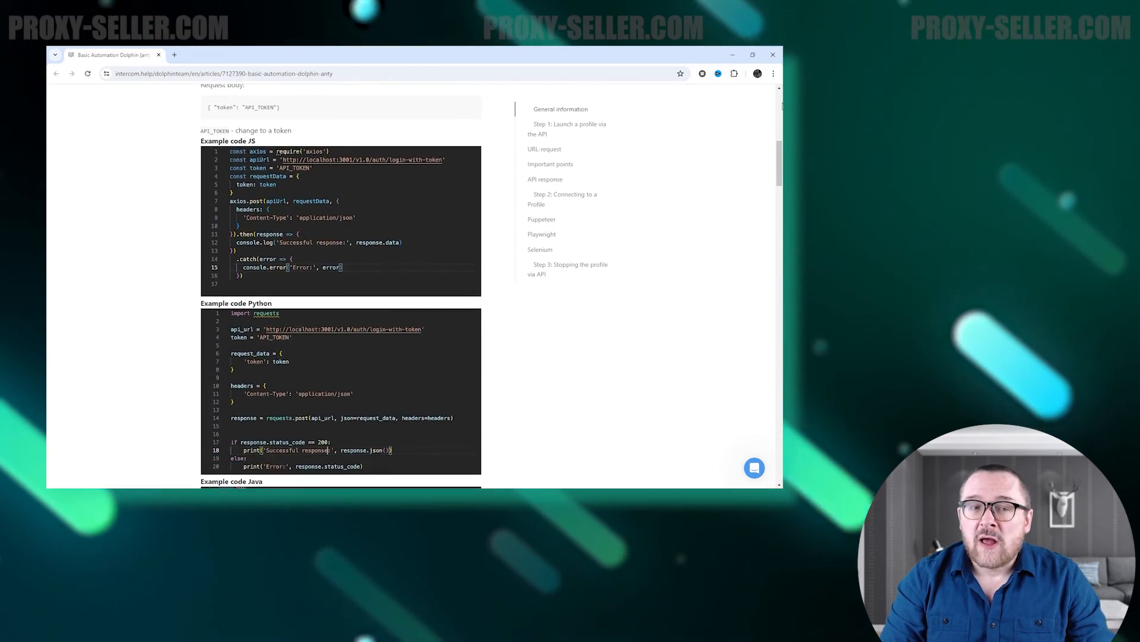
scroll(down, 3)
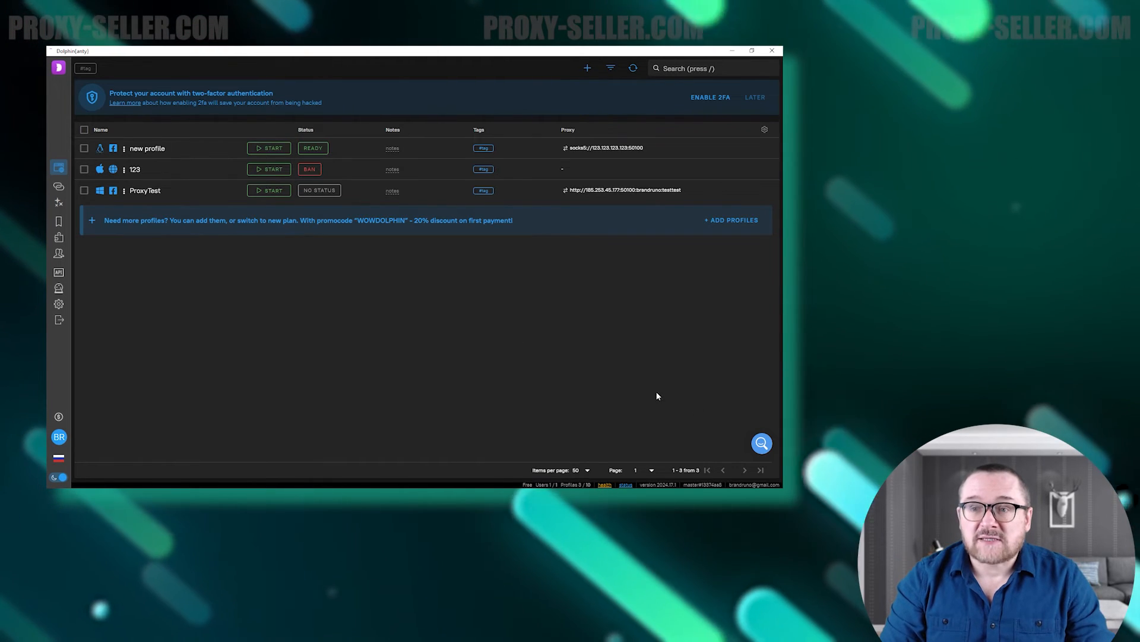
click(761, 443)
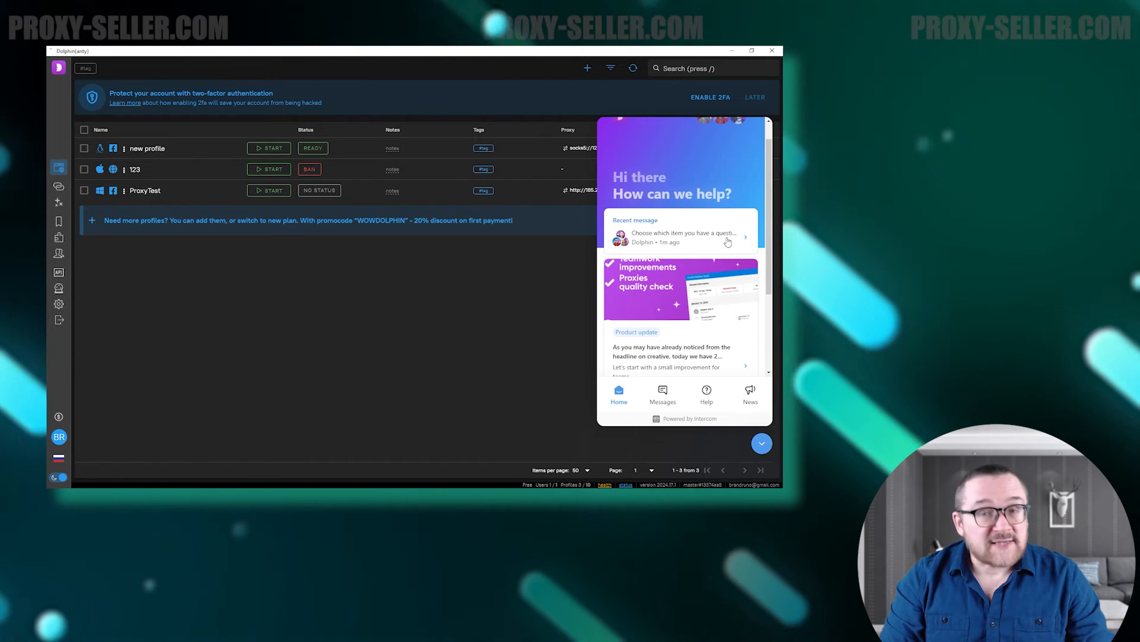
click(682, 232)
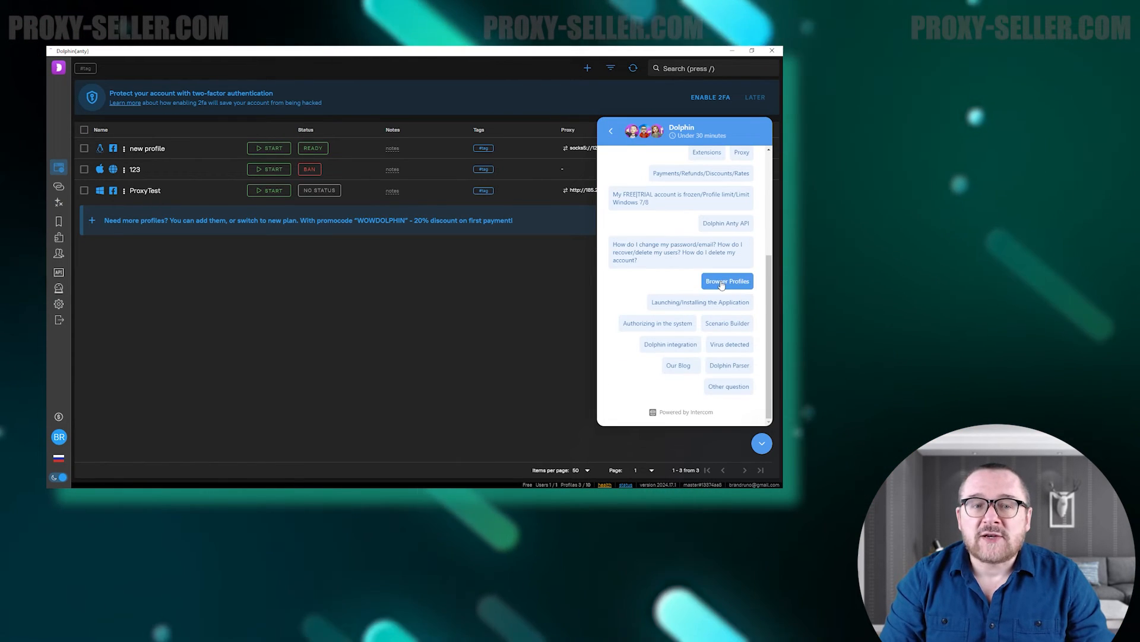
click(727, 281)
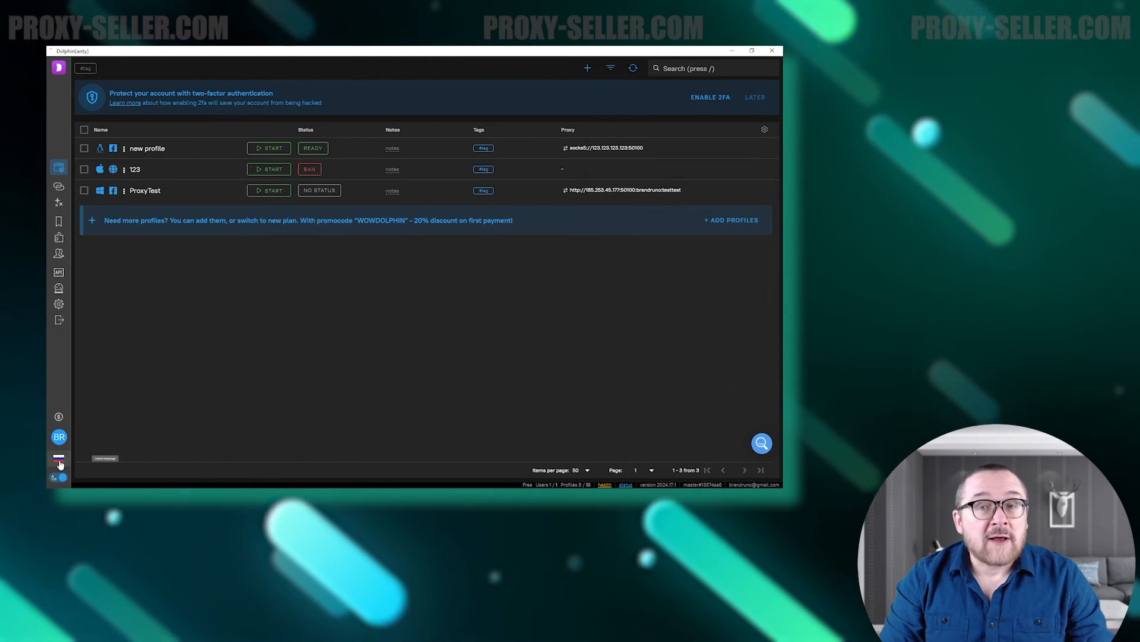
click(59, 458)
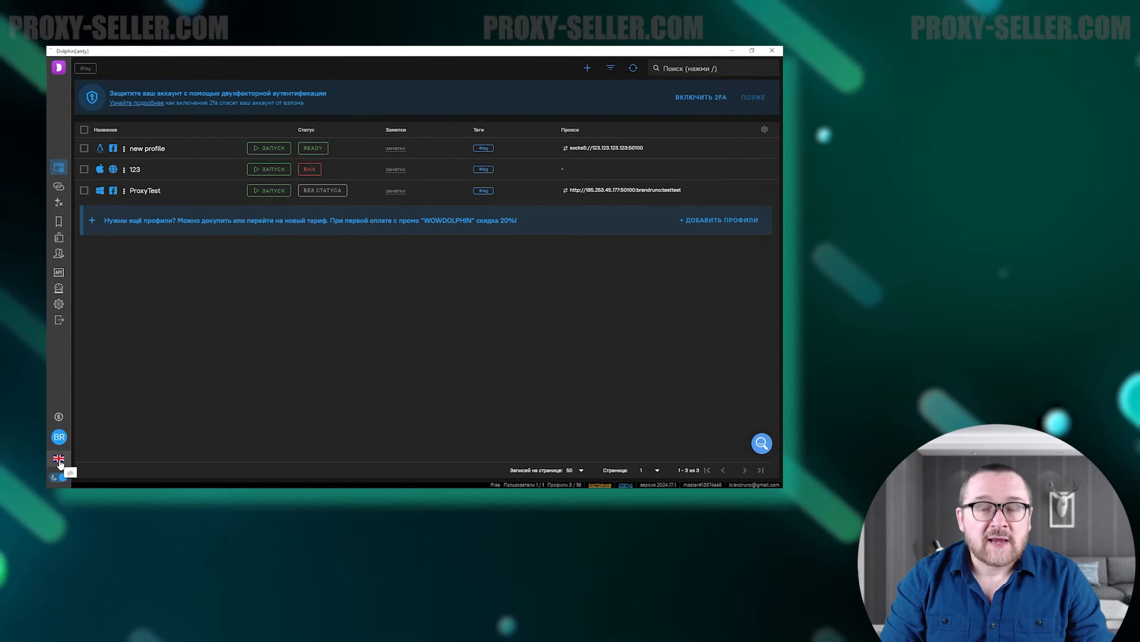
click(58, 459)
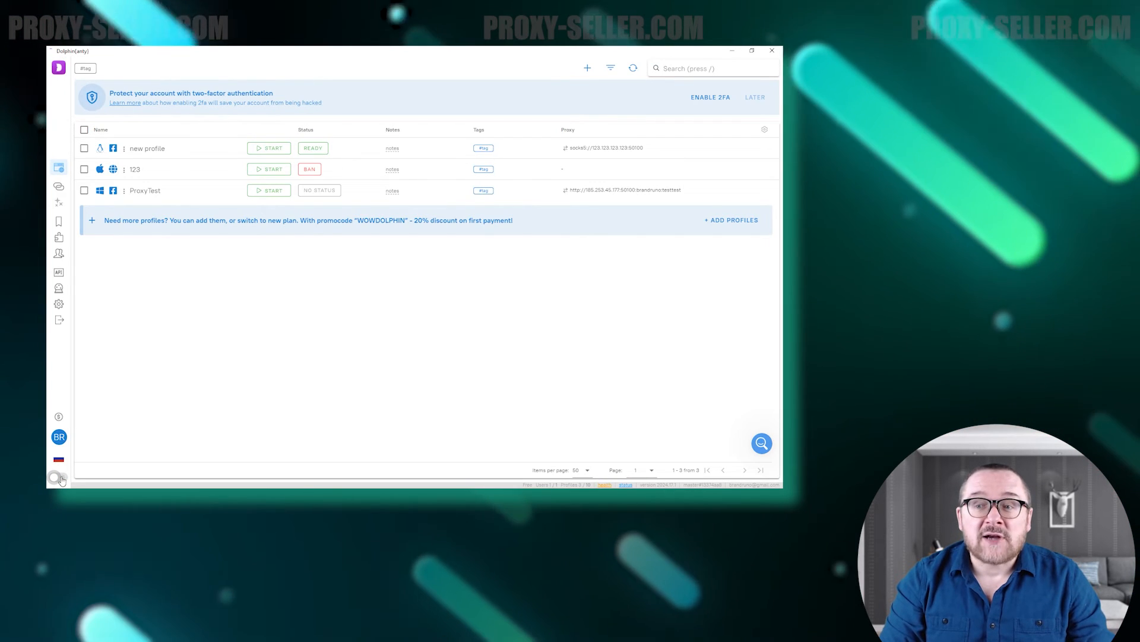
click(58, 477)
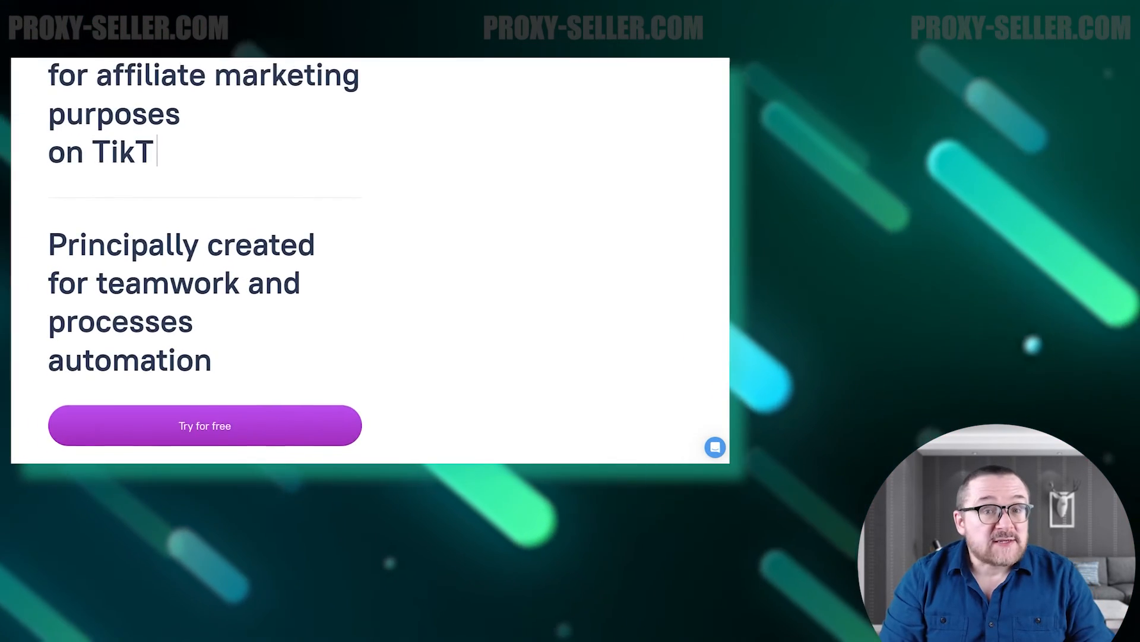
Scroll the Dolphin Anty landing page through the advantages, integrations and user feedback sections.
scroll(down, 3)
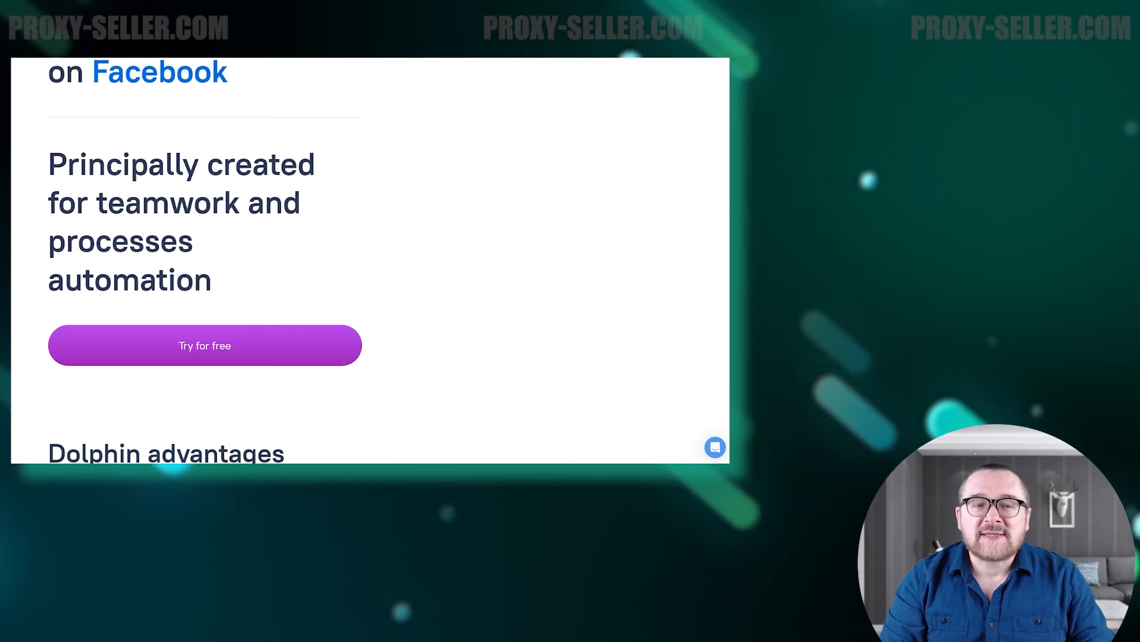
scroll(down, 3)
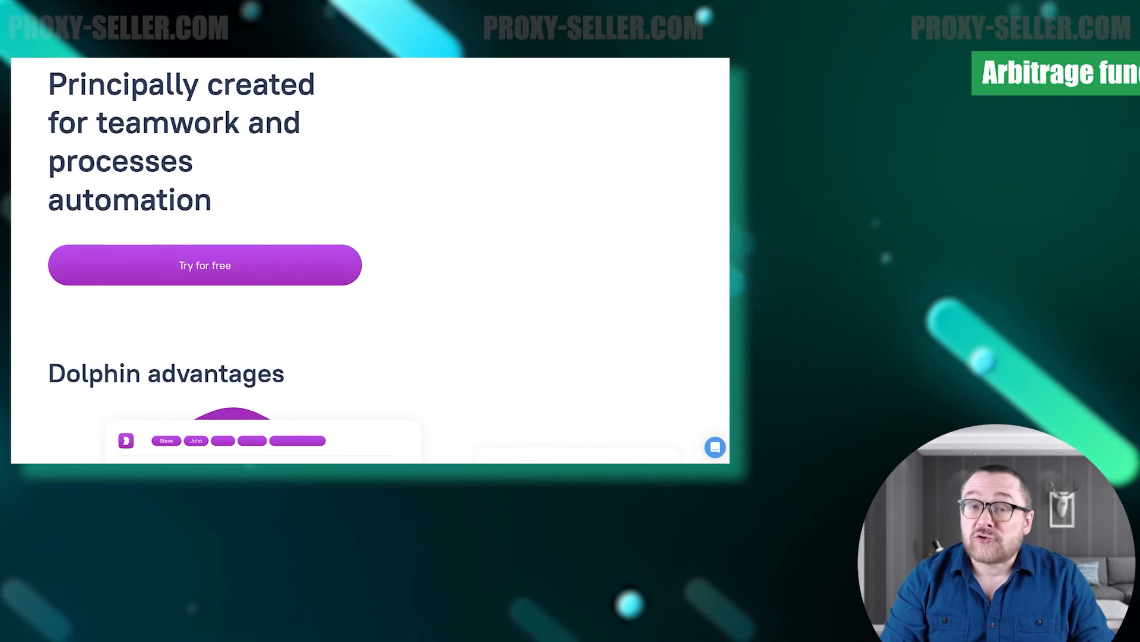
scroll(down, 3)
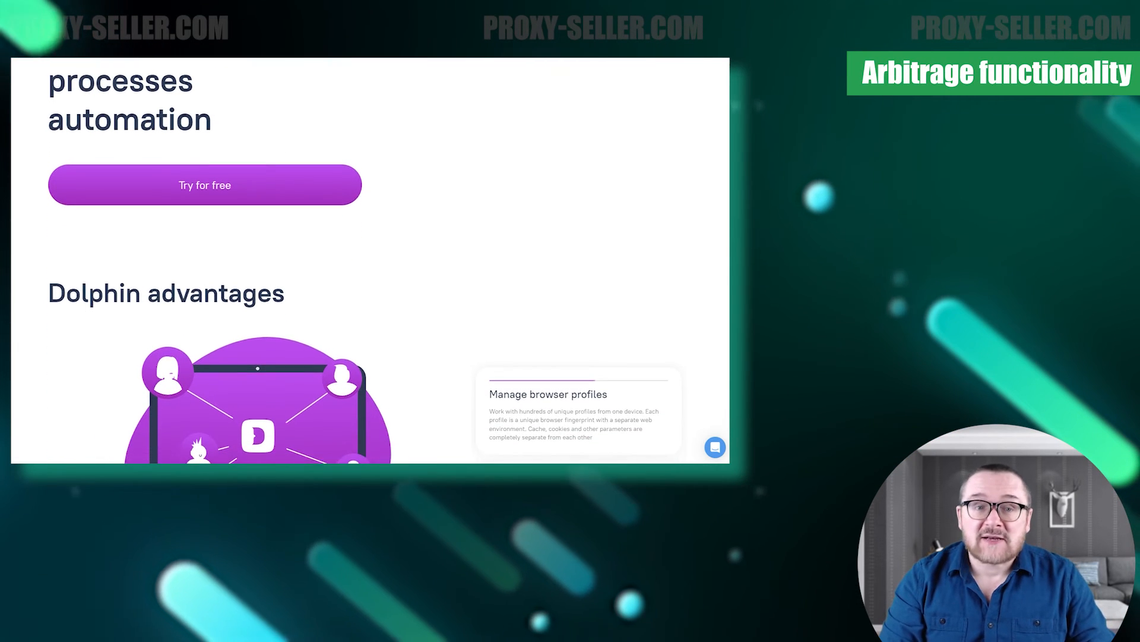
scroll(down, 3)
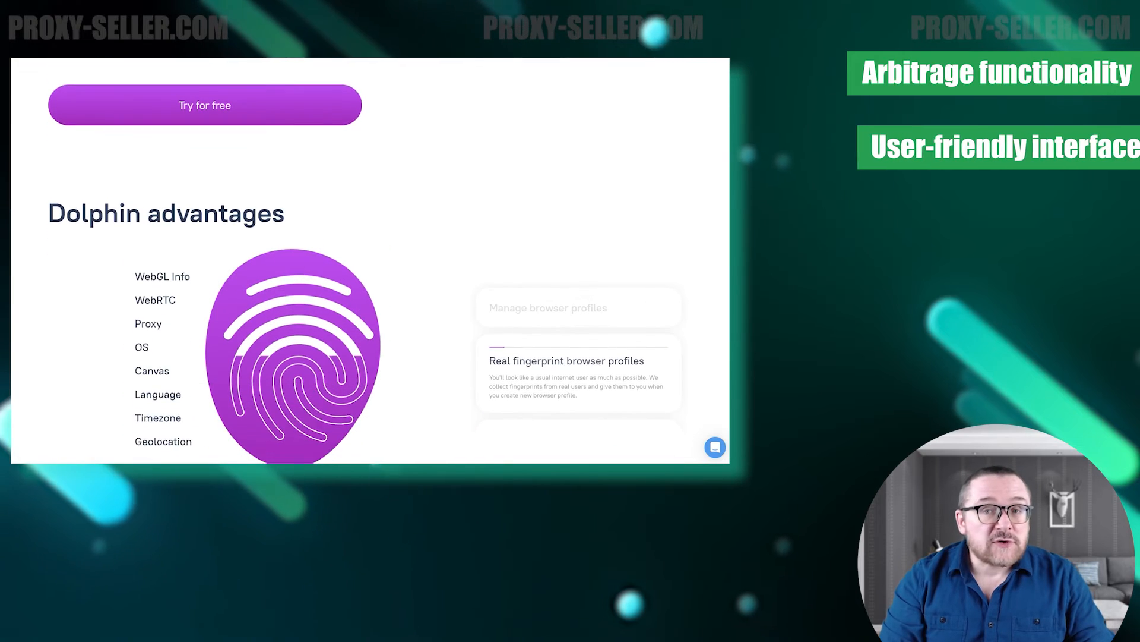
scroll(down, 3)
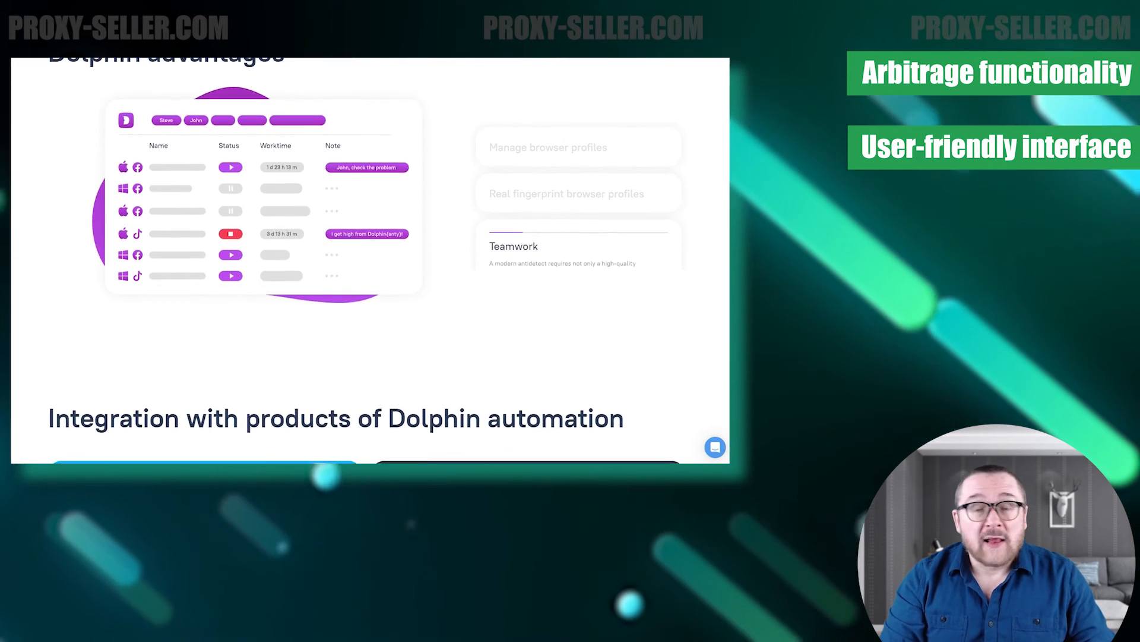
scroll(down, 3)
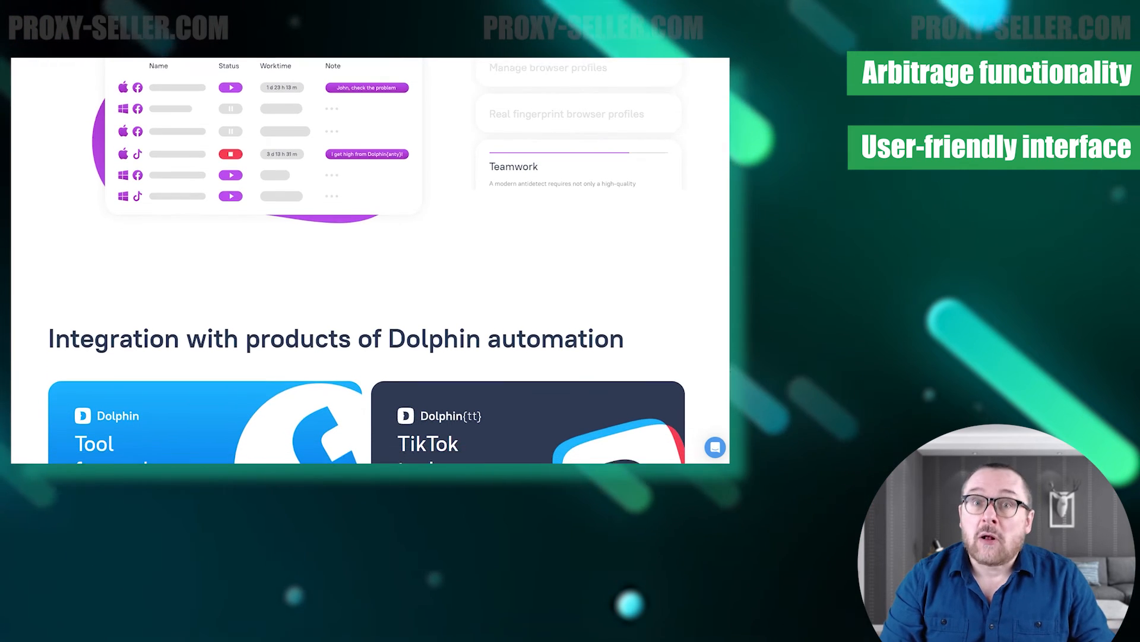
scroll(down, 3)
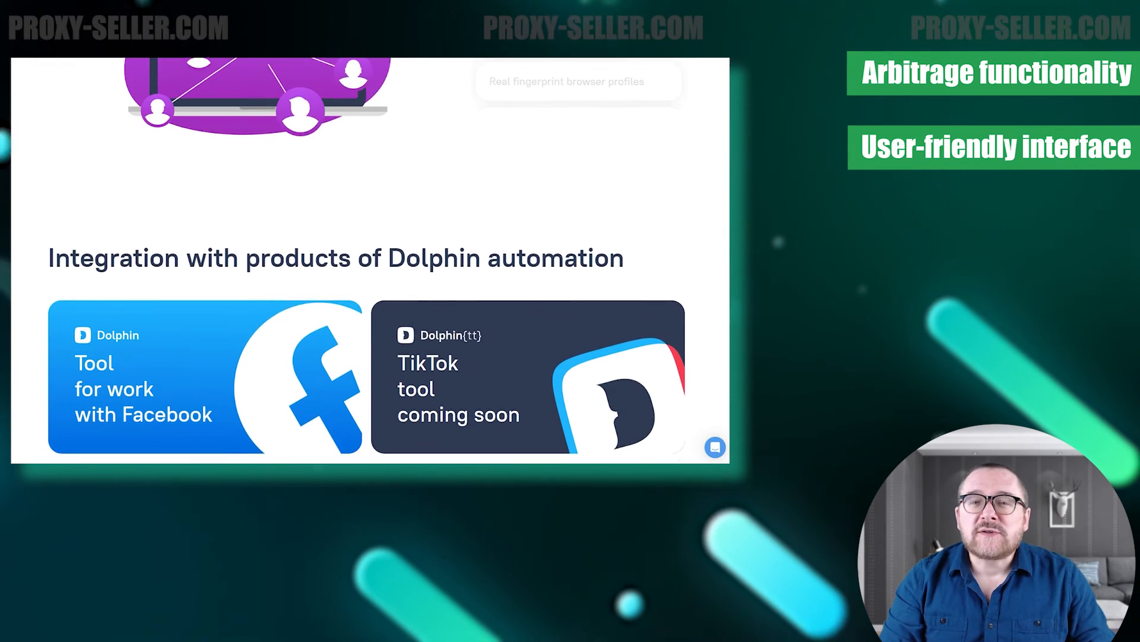
scroll(down, 3)
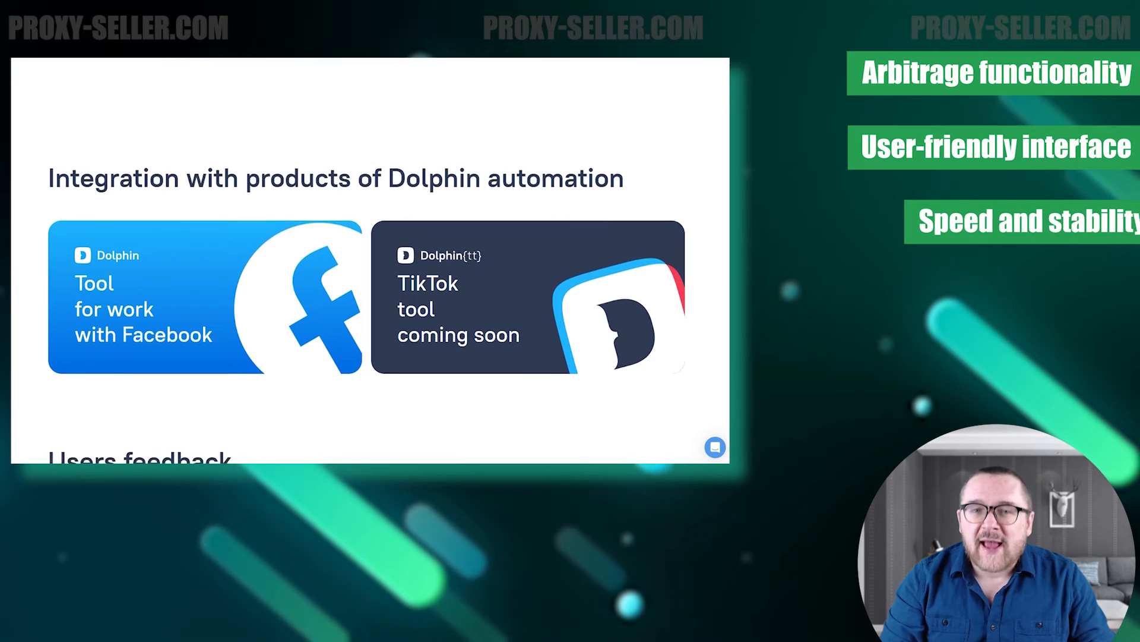
scroll(down, 3)
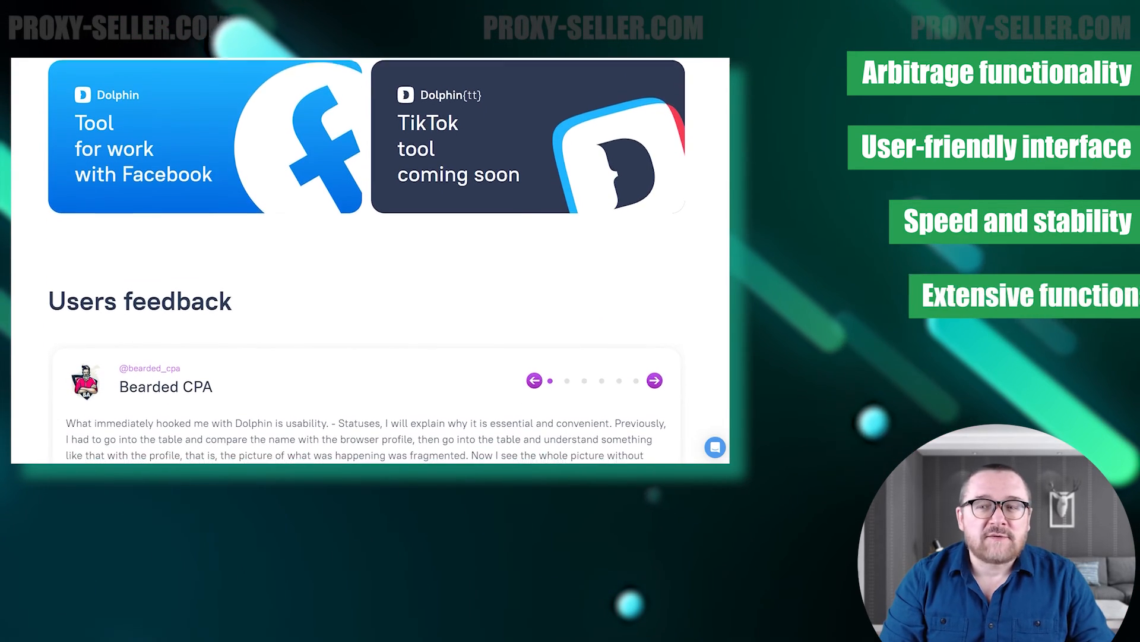
Continue down past the sign-up section to the Contact us options.
scroll(down, 3)
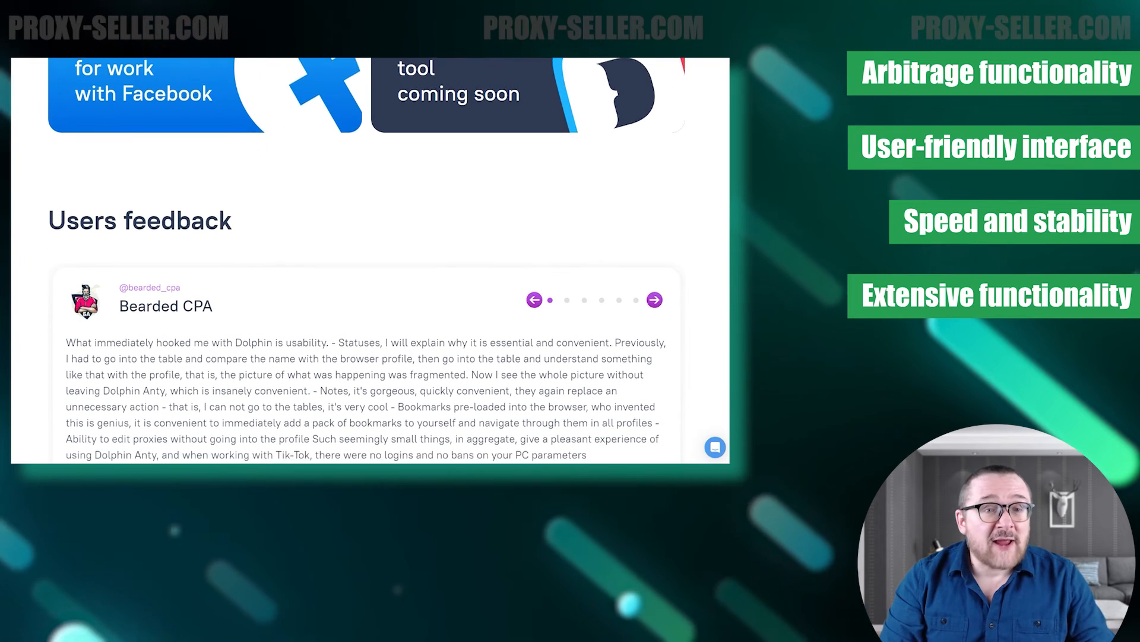
scroll(down, 3)
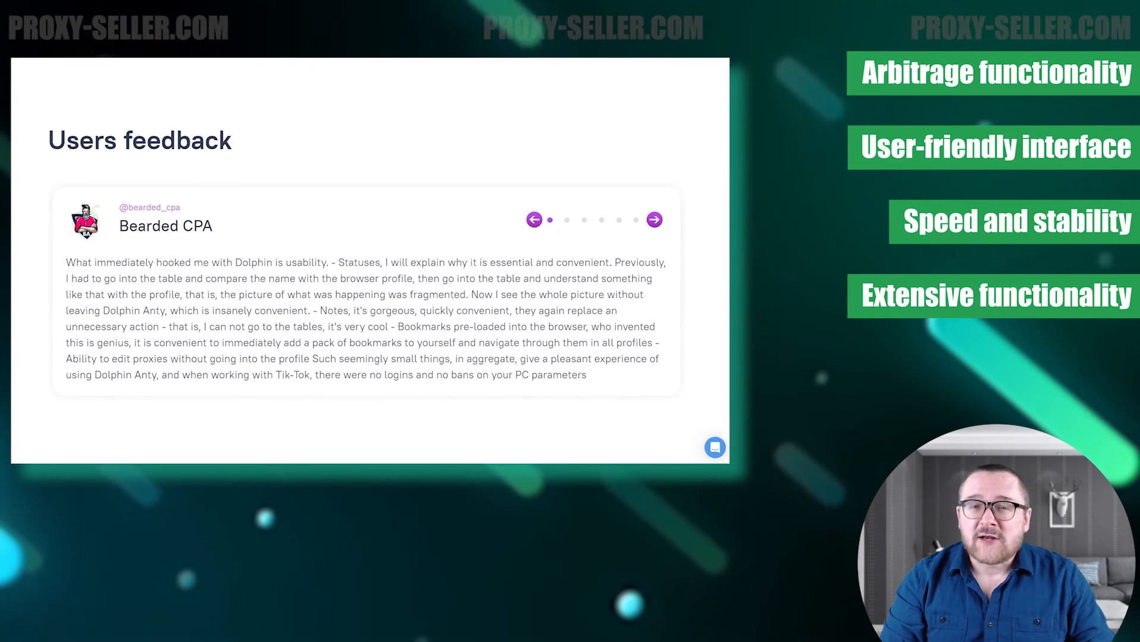
scroll(down, 3)
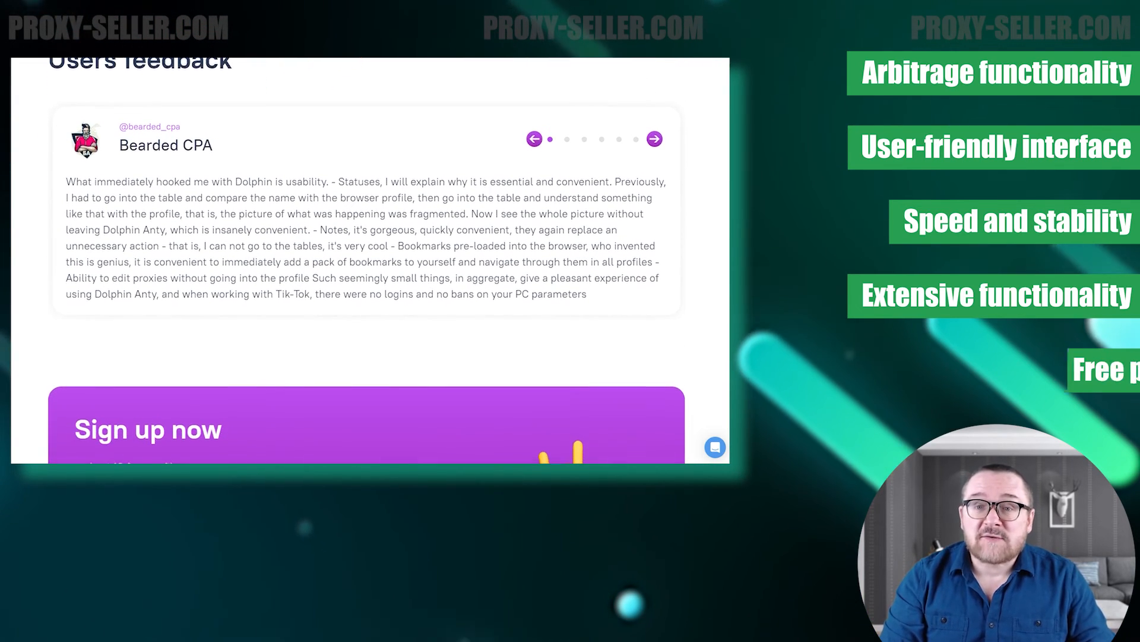
scroll(down, 3)
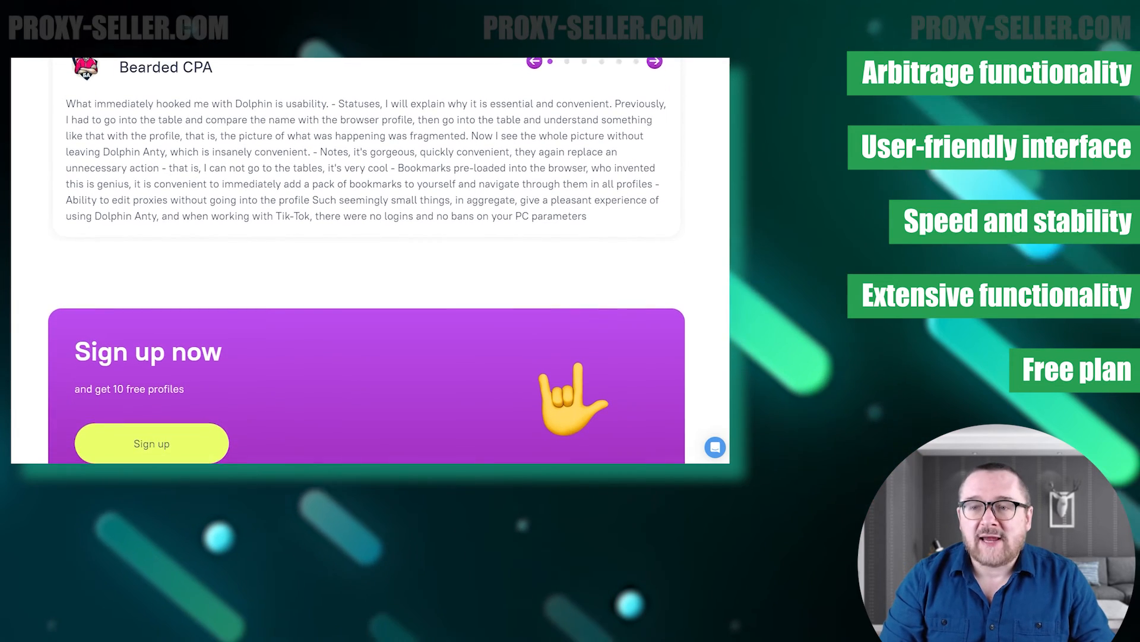
scroll(down, 3)
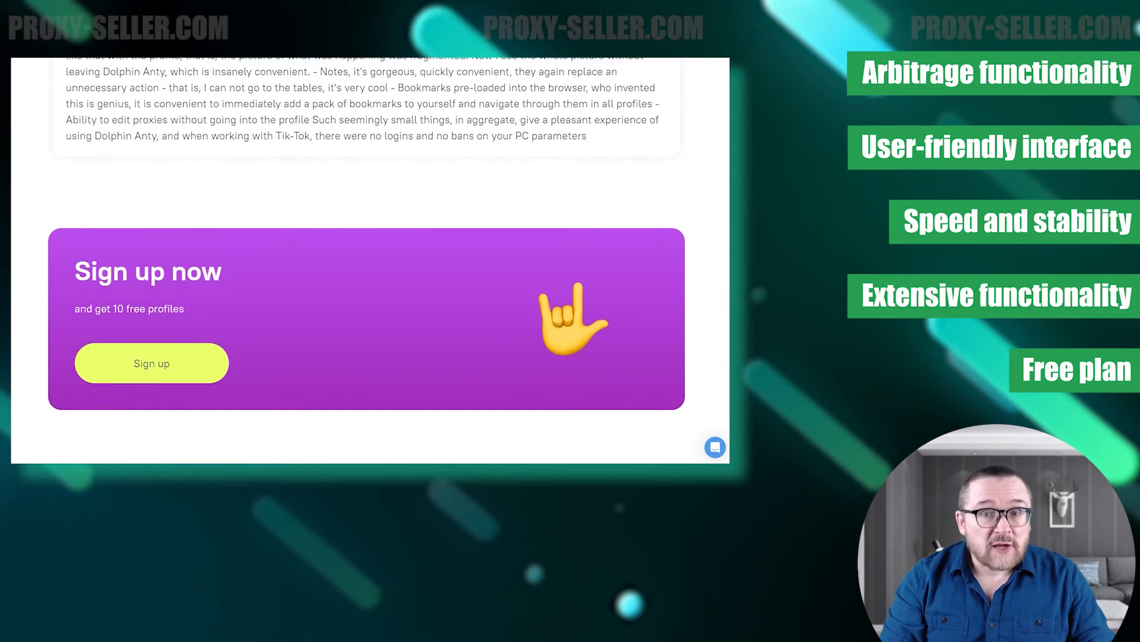
scroll(down, 3)
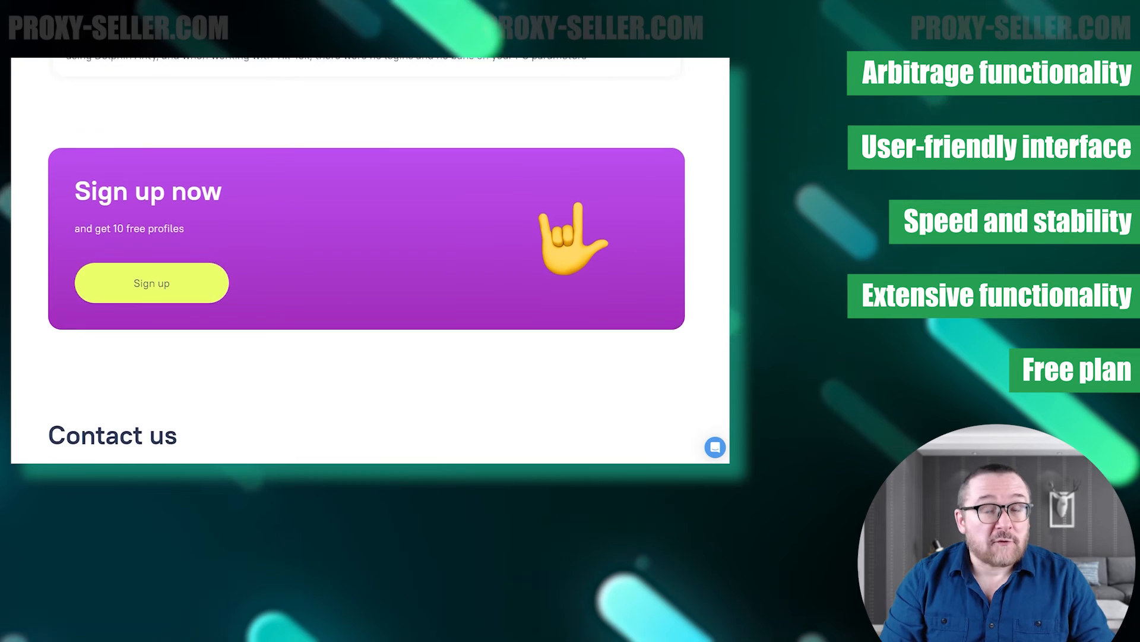
scroll(down, 3)
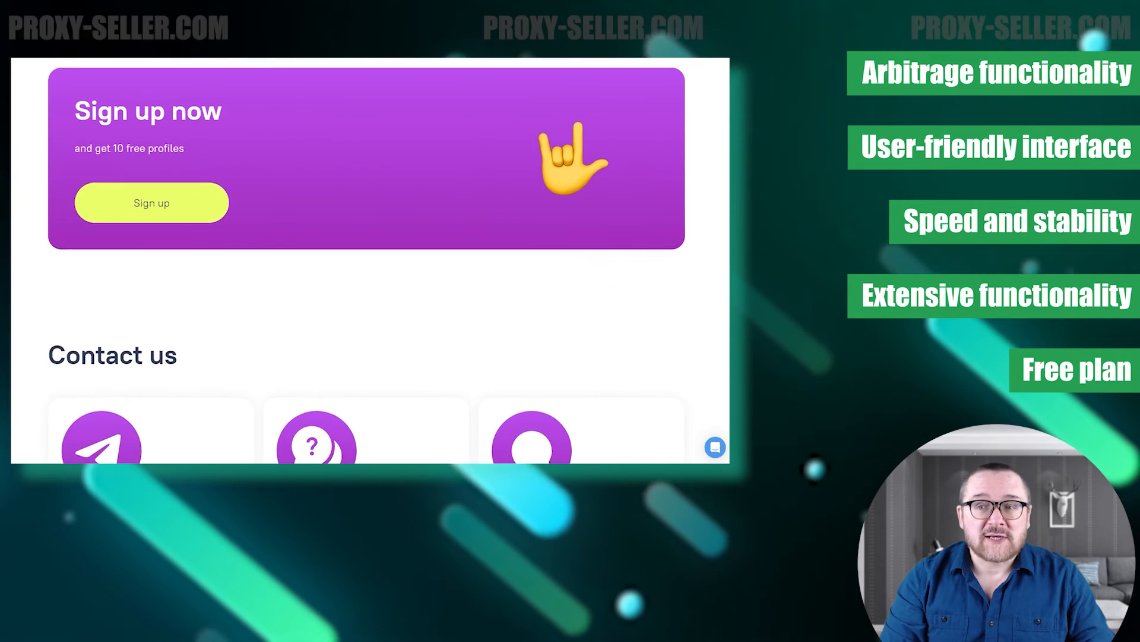
scroll(down, 3)
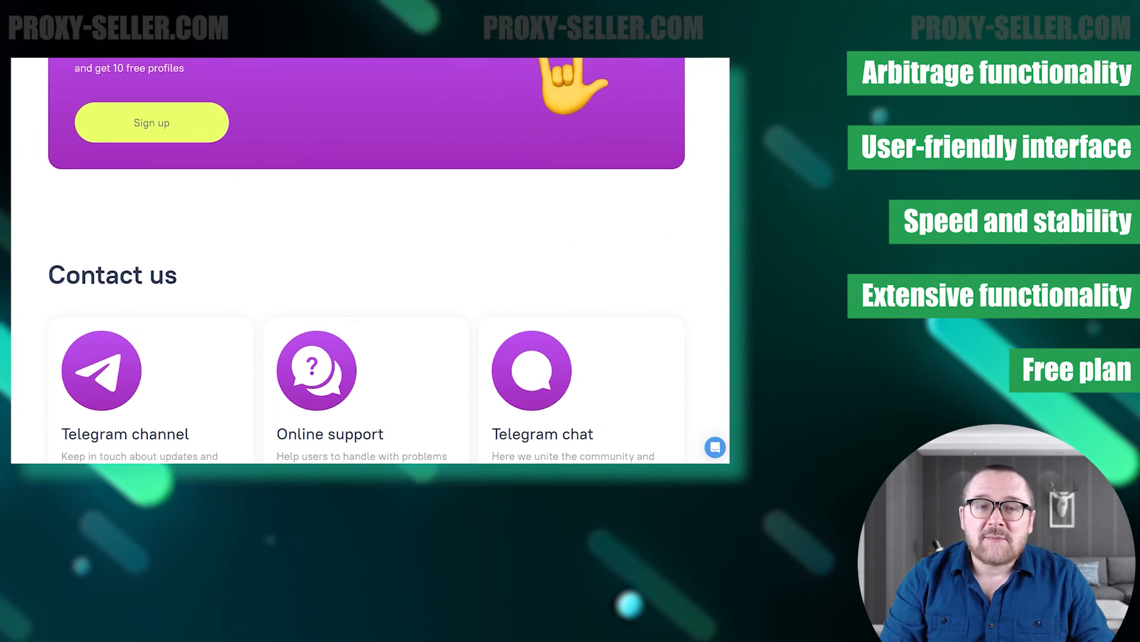
scroll(down, 3)
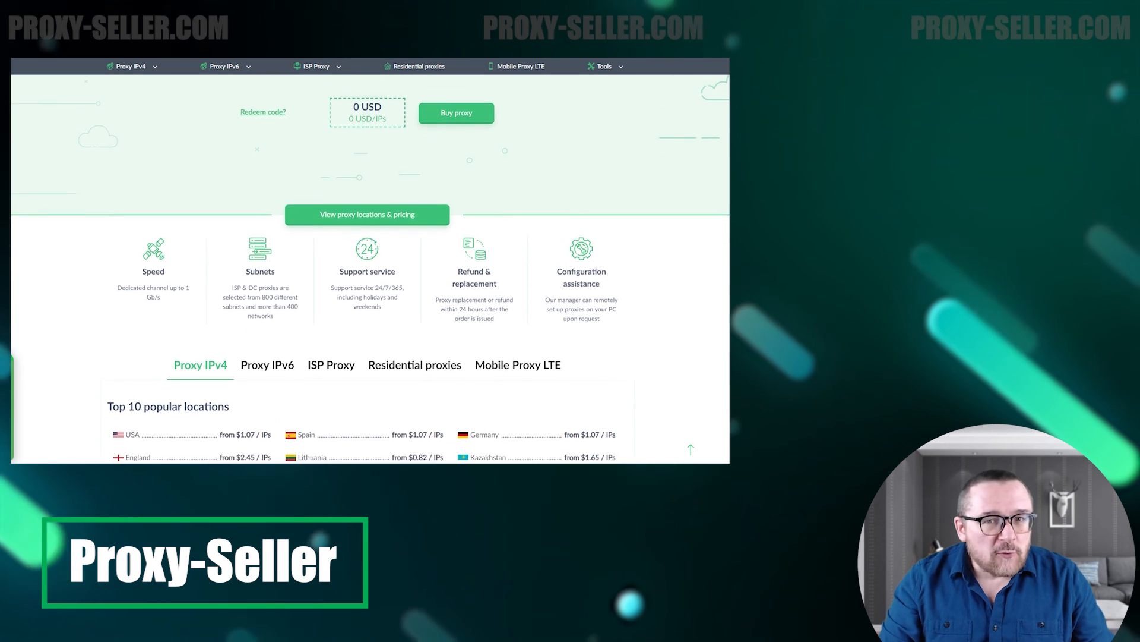
Reach Proxy-Seller's pricing block and compare IPv4, IPv6 and ISP proxy prices.
scroll(down, 3)
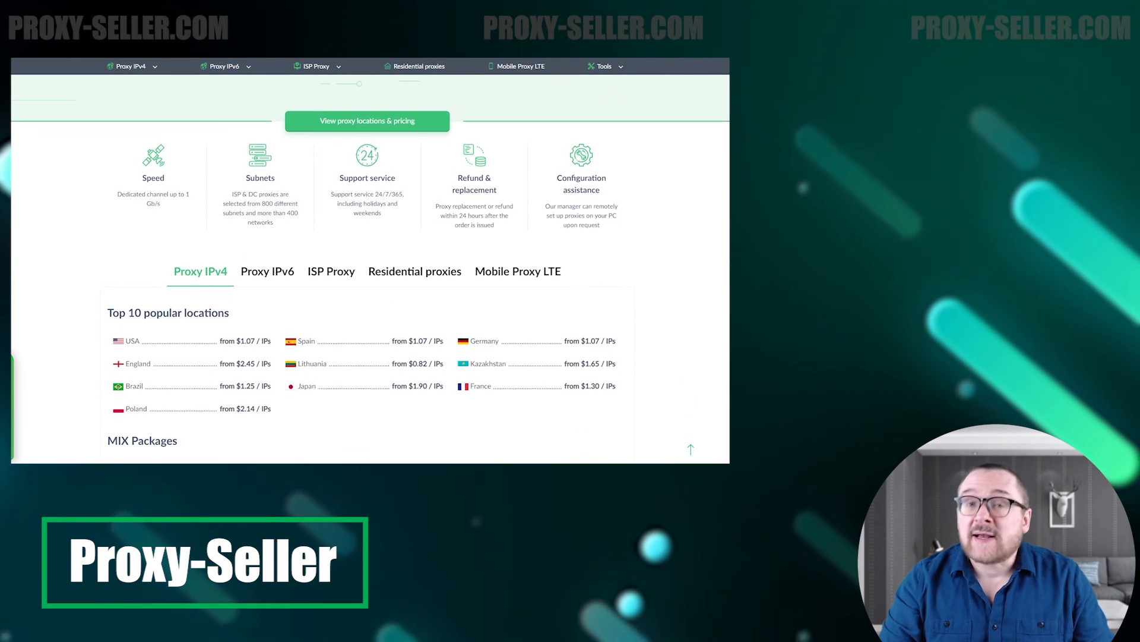
scroll(down, 3)
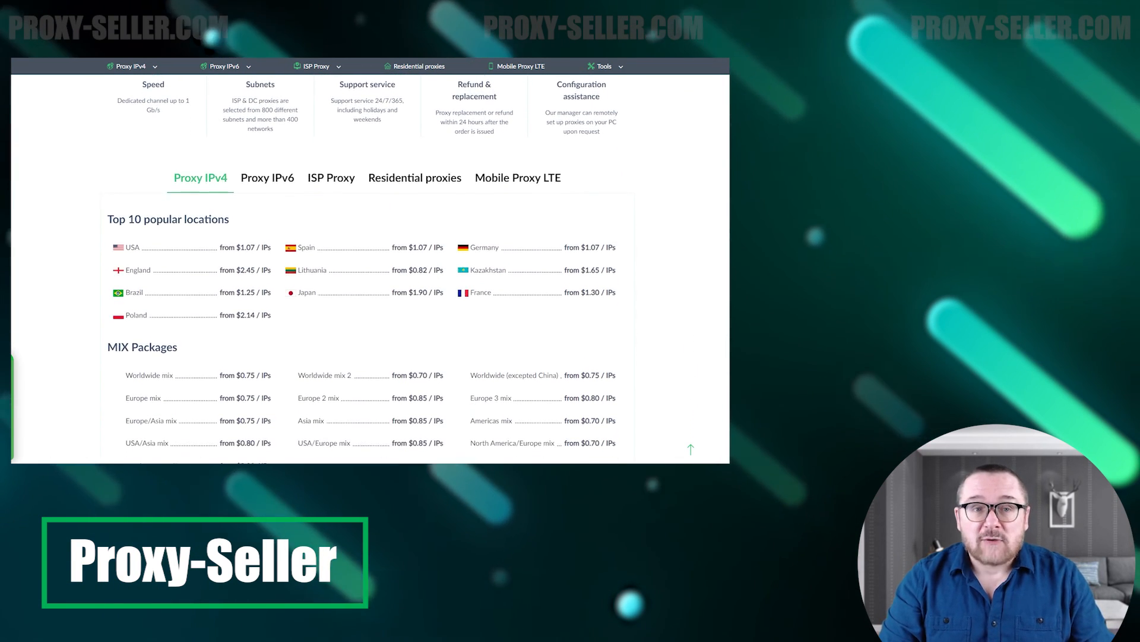
scroll(down, 3)
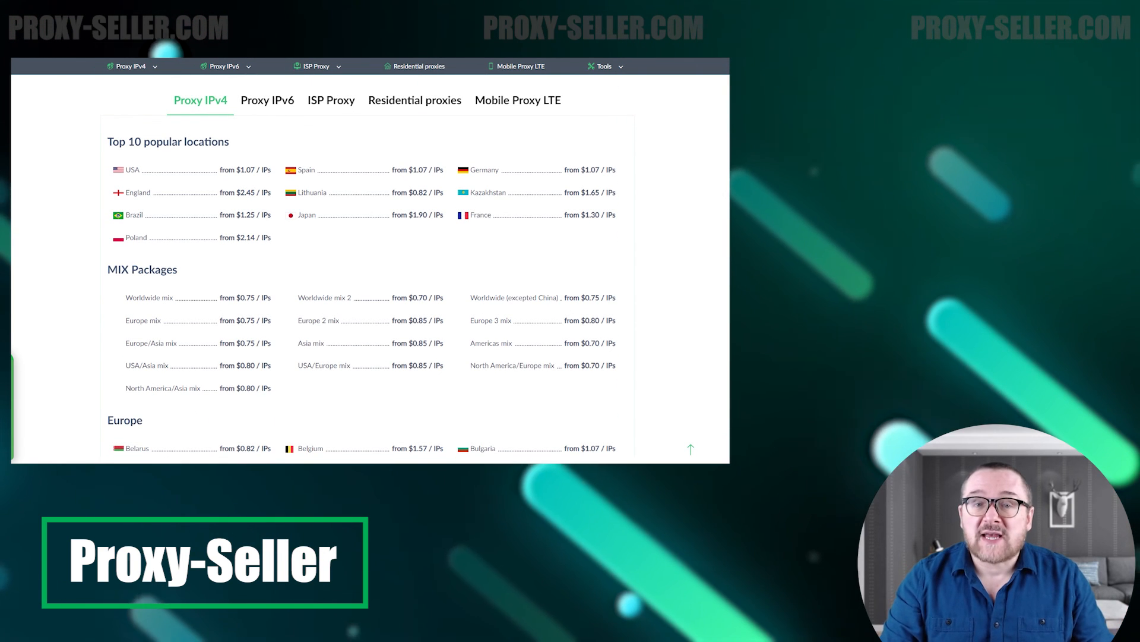
click(267, 99)
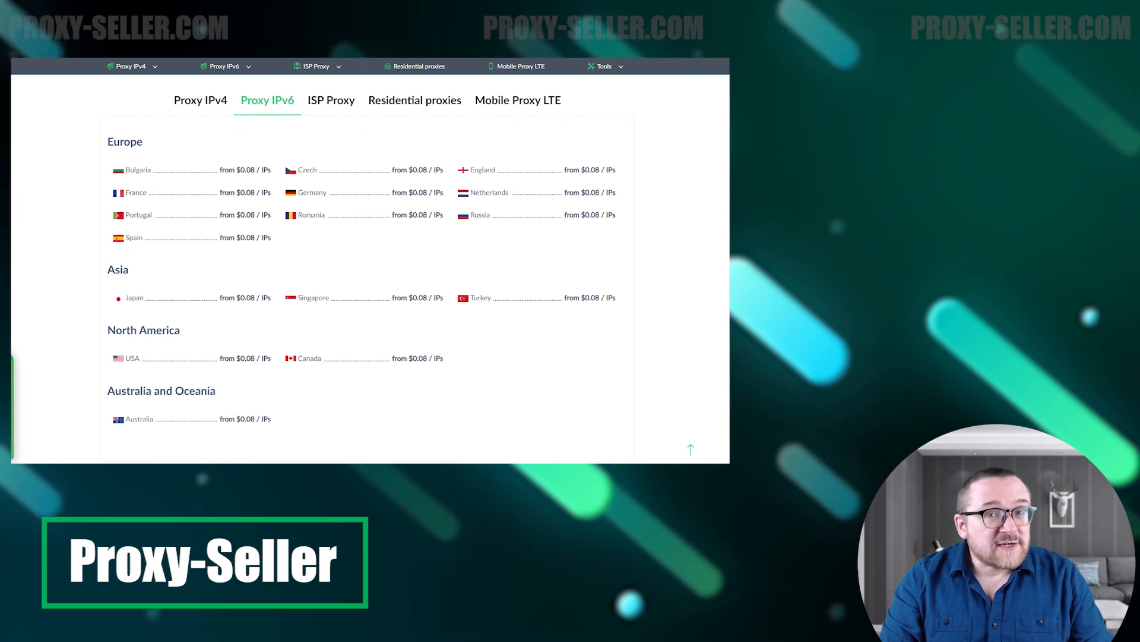
click(330, 100)
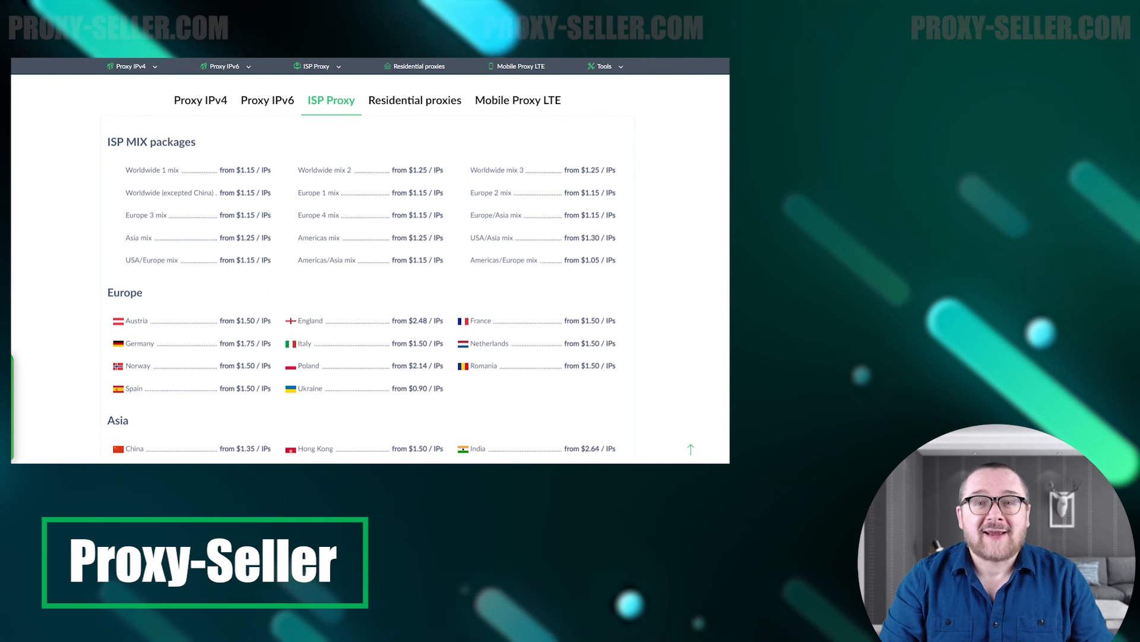
Check residential and mobile LTE proxy prices, then scroll down to the customer reviews.
click(415, 100)
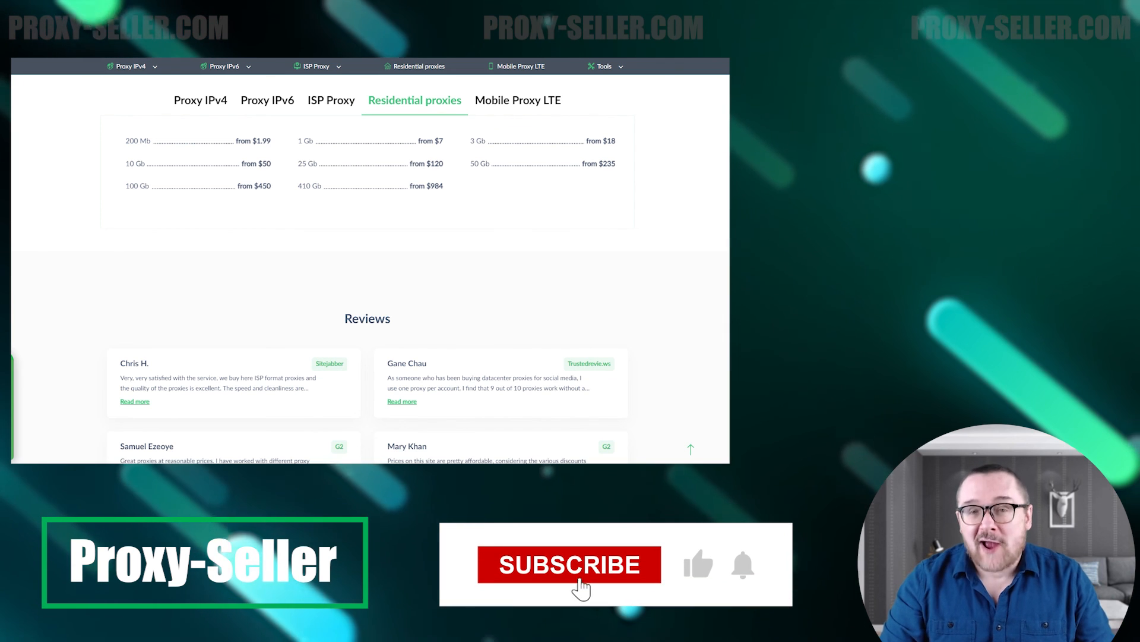
click(518, 100)
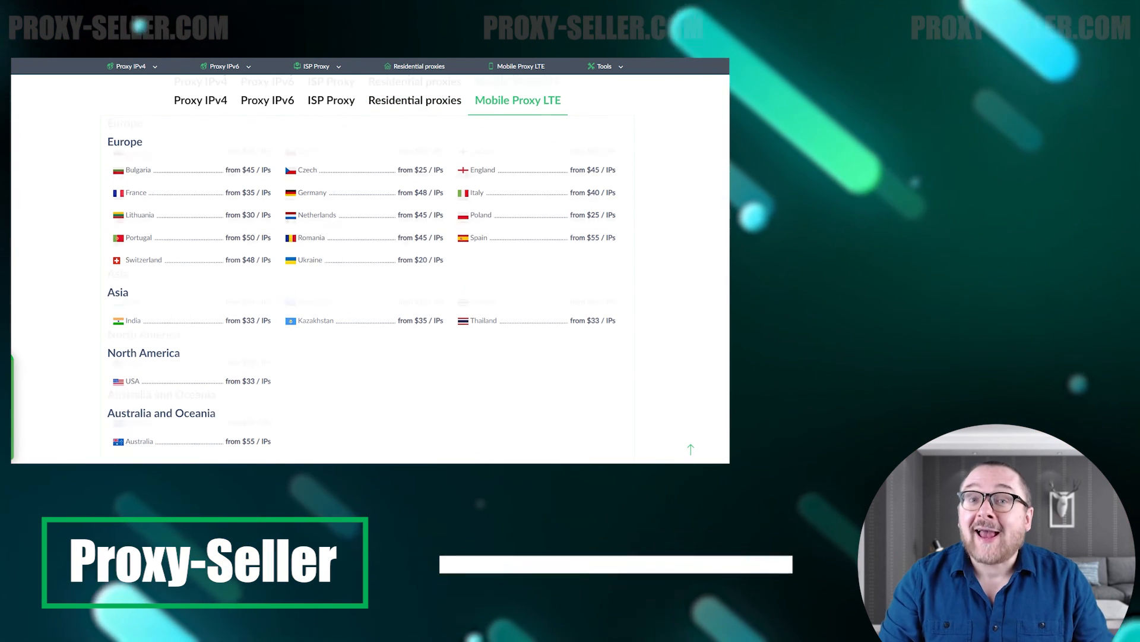
scroll(down, 3)
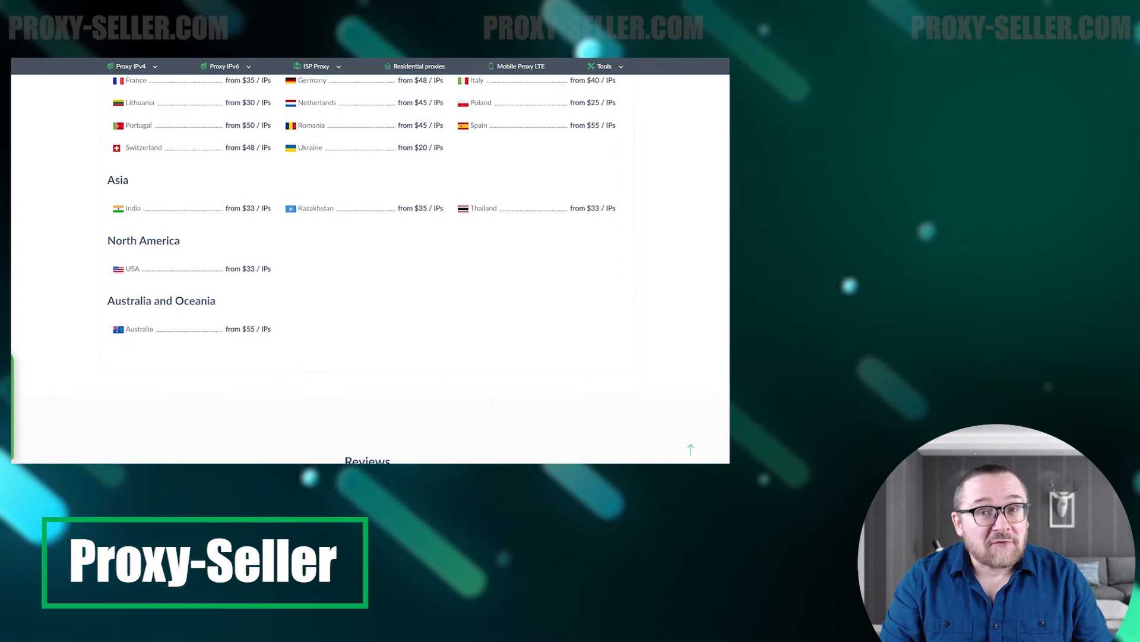
scroll(down, 3)
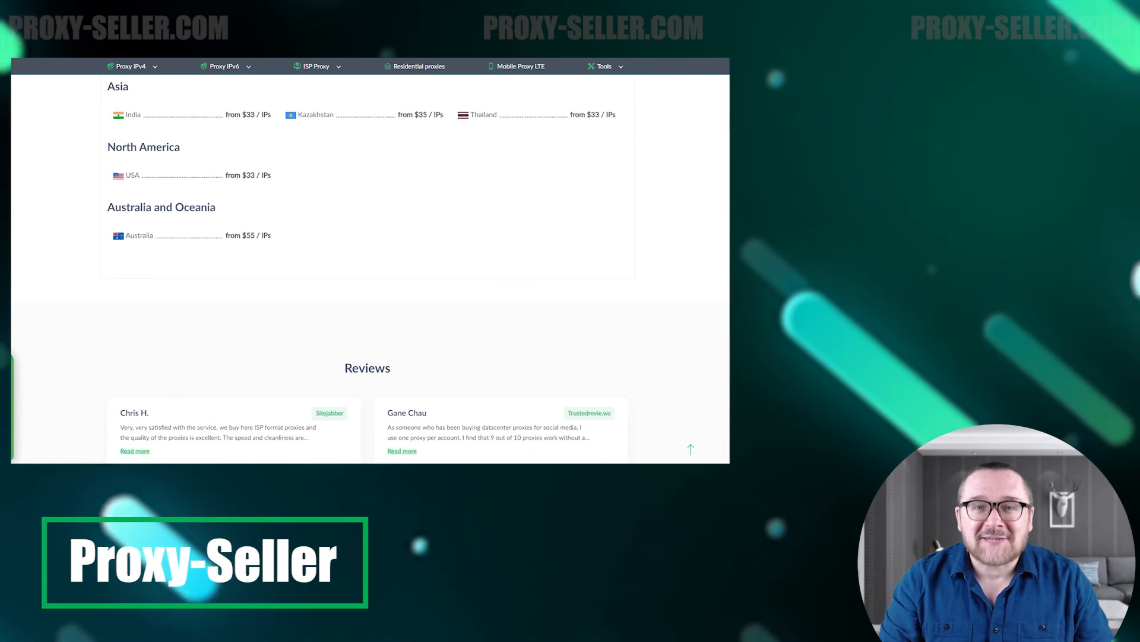